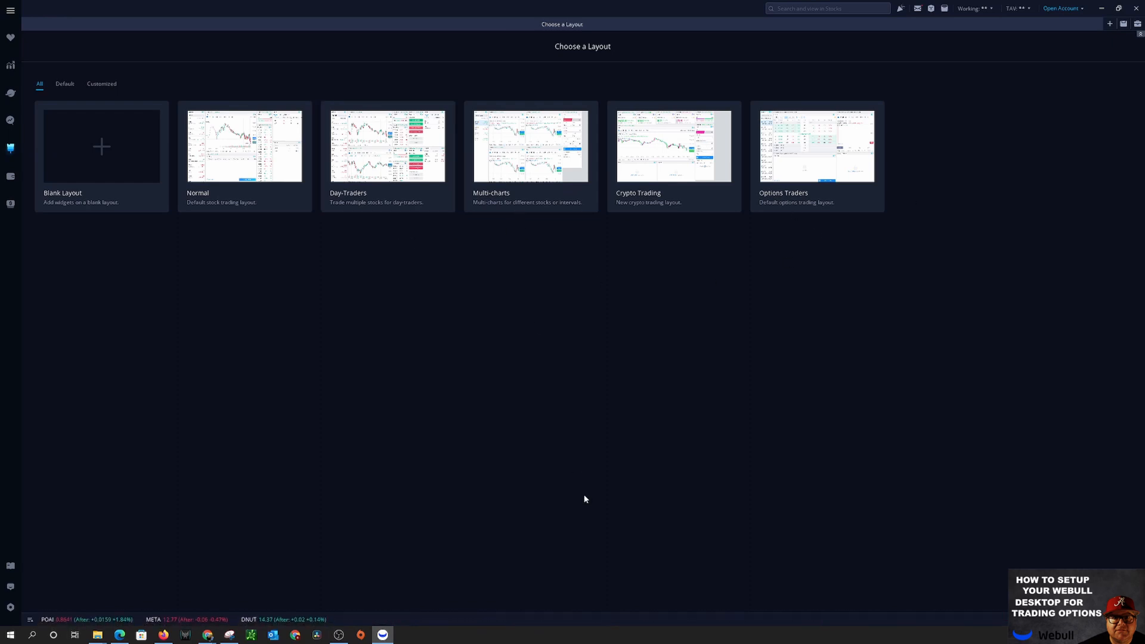
pyautogui.moveTo(365, 410)
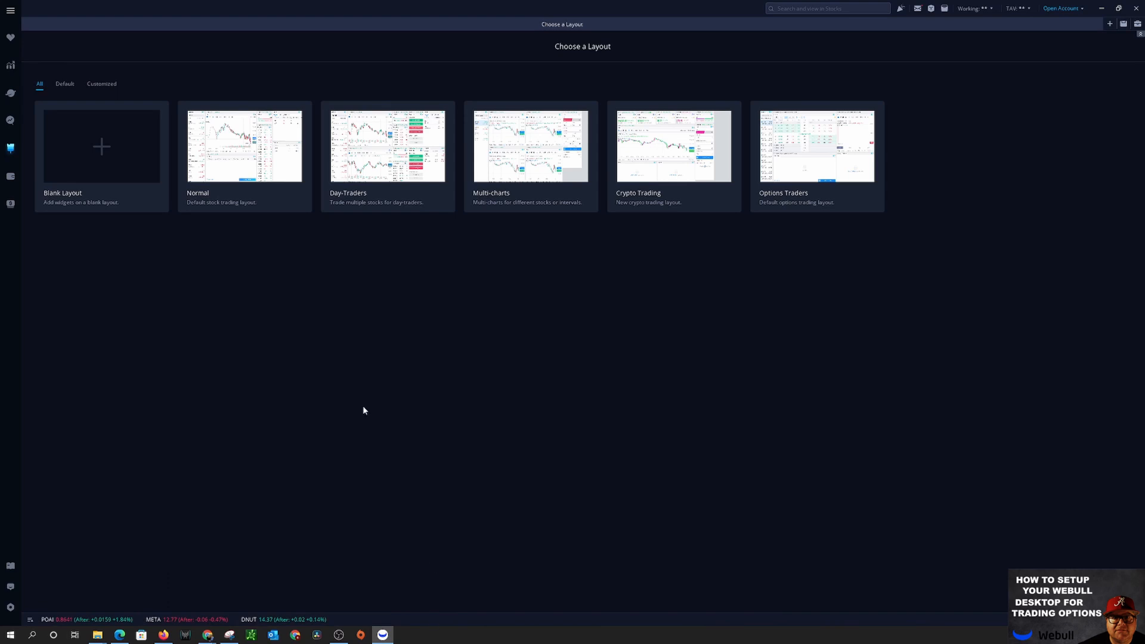
pyautogui.moveTo(239, 429)
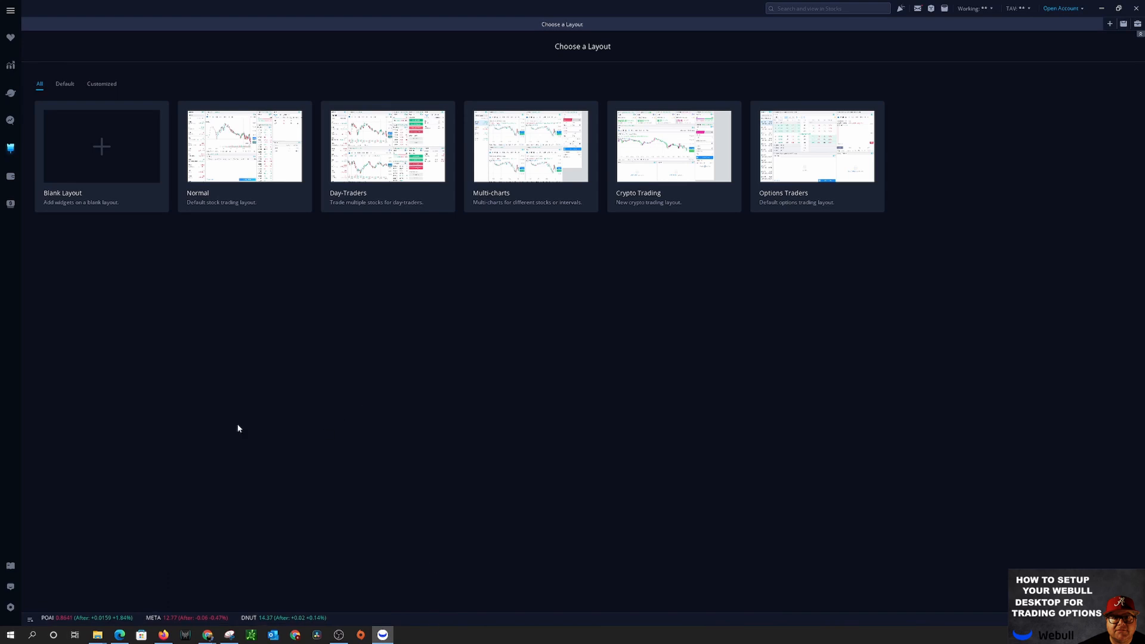
# Step: Start a blank layout and add two chart panels and an options chain
pyautogui.click(101, 146)
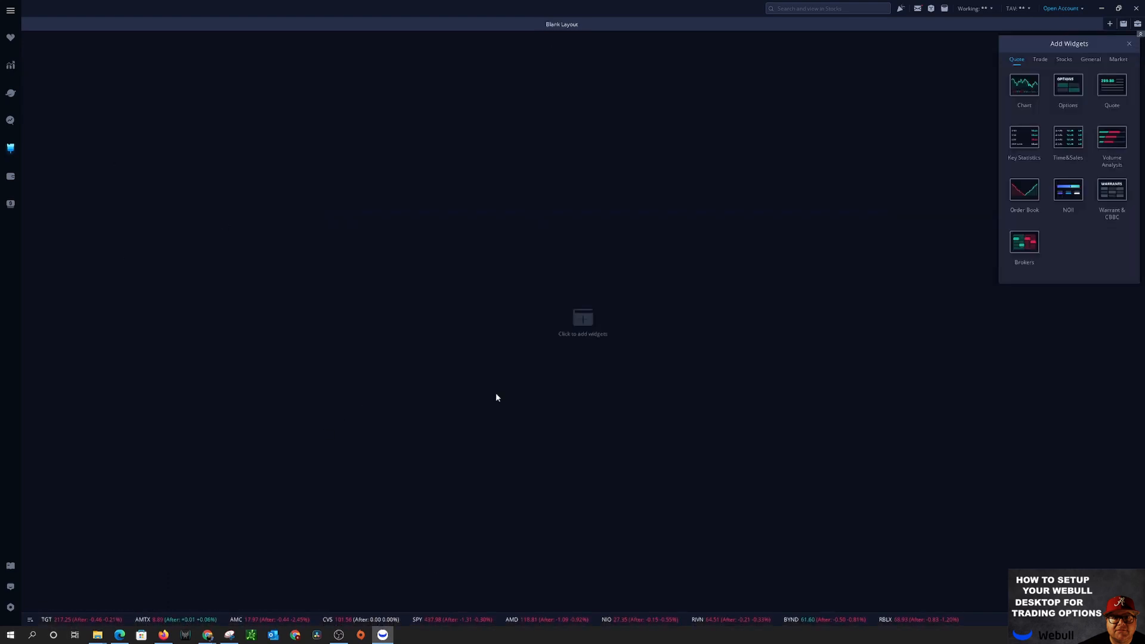
pyautogui.moveTo(608, 304)
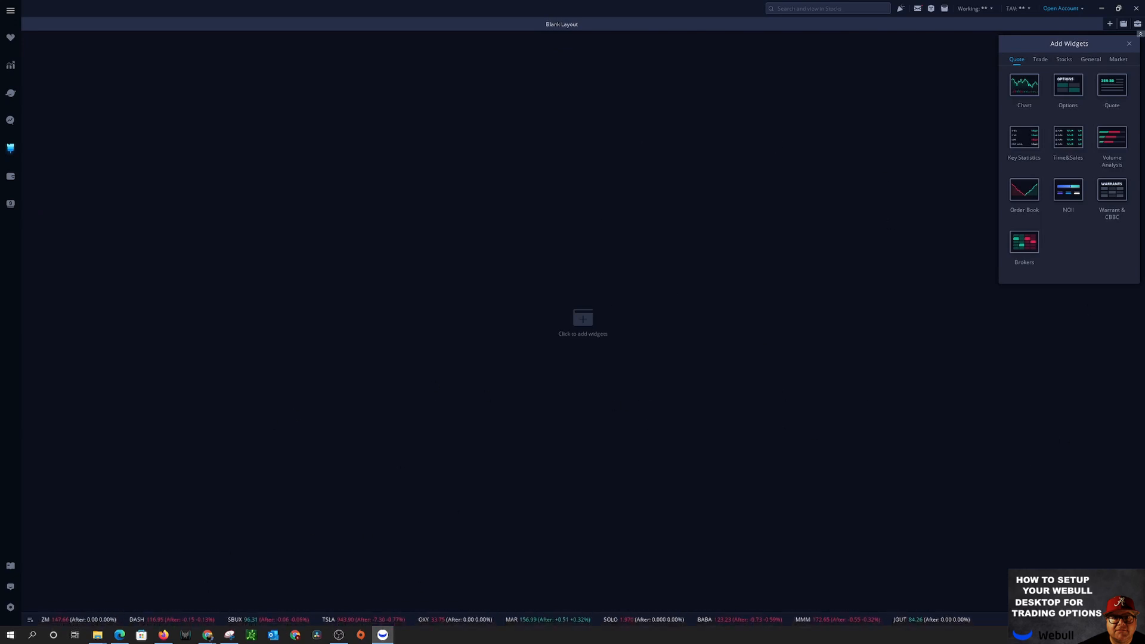
pyautogui.moveTo(1026, 87)
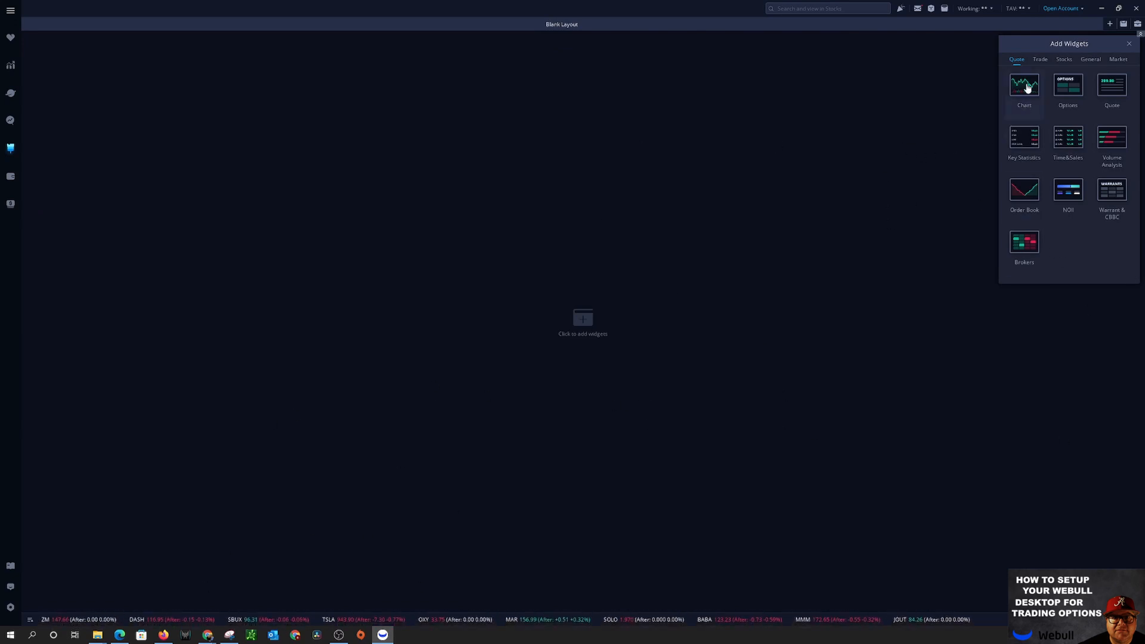
pyautogui.click(1024, 86)
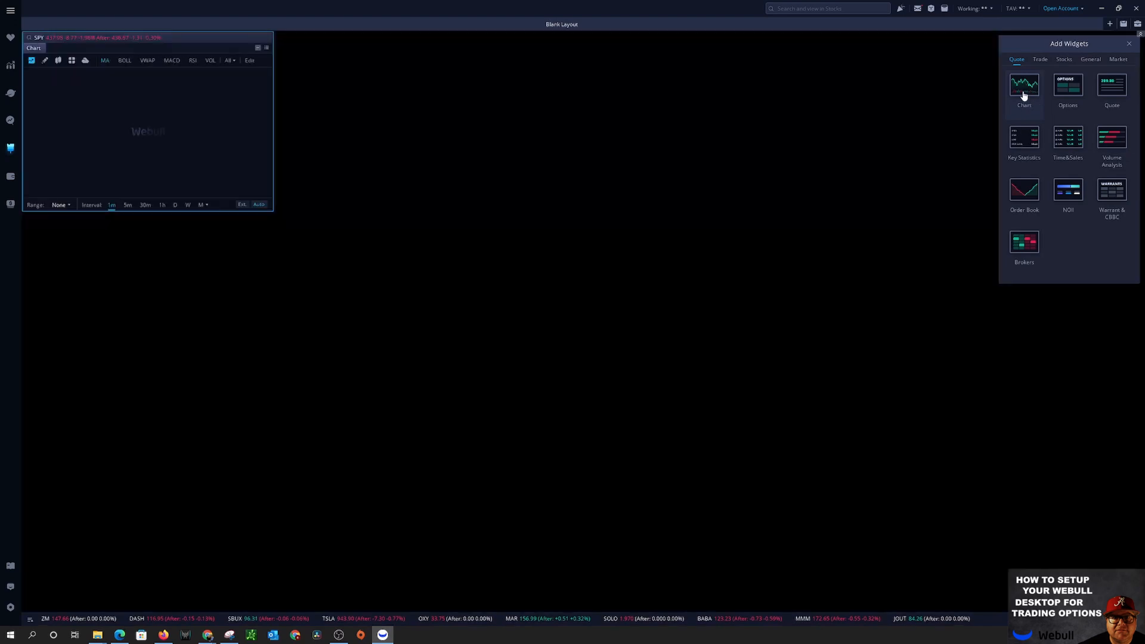
pyautogui.click(1025, 85)
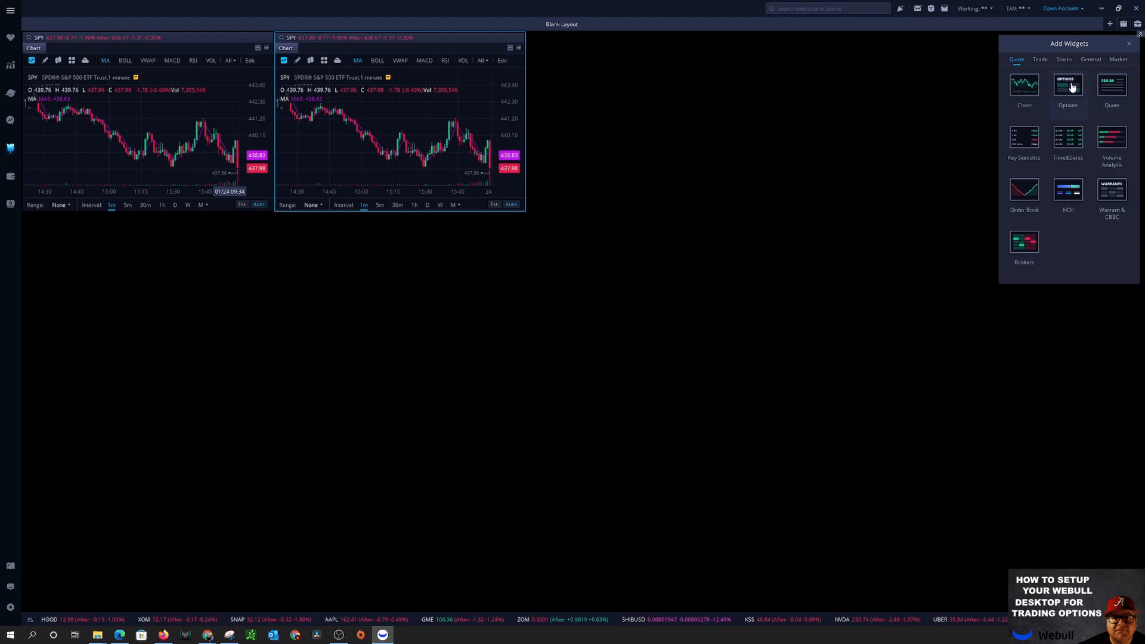
pyautogui.click(1068, 87)
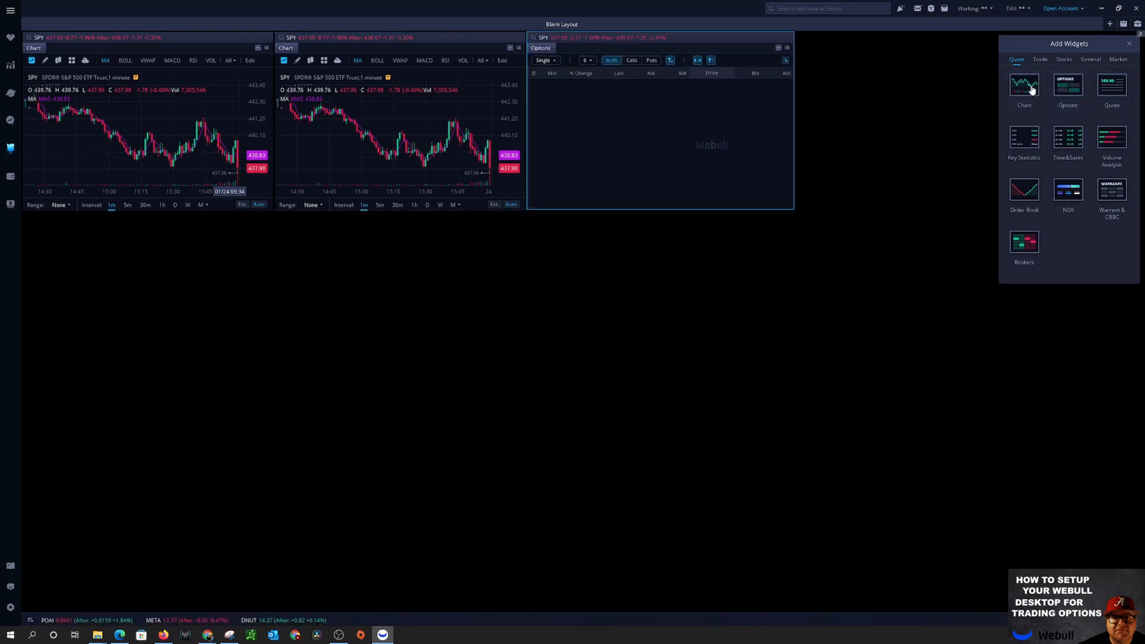
# Step: Add Price Ladder, Watchlists, News and Orders widgets, then close the widget picker
pyautogui.click(1041, 59)
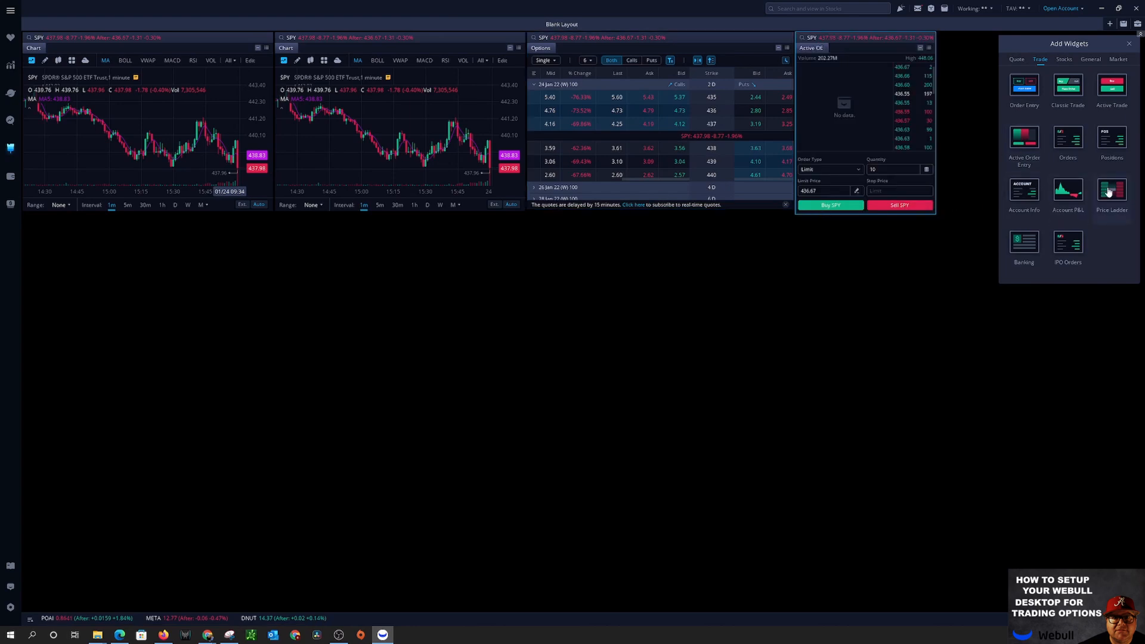
pyautogui.click(1111, 191)
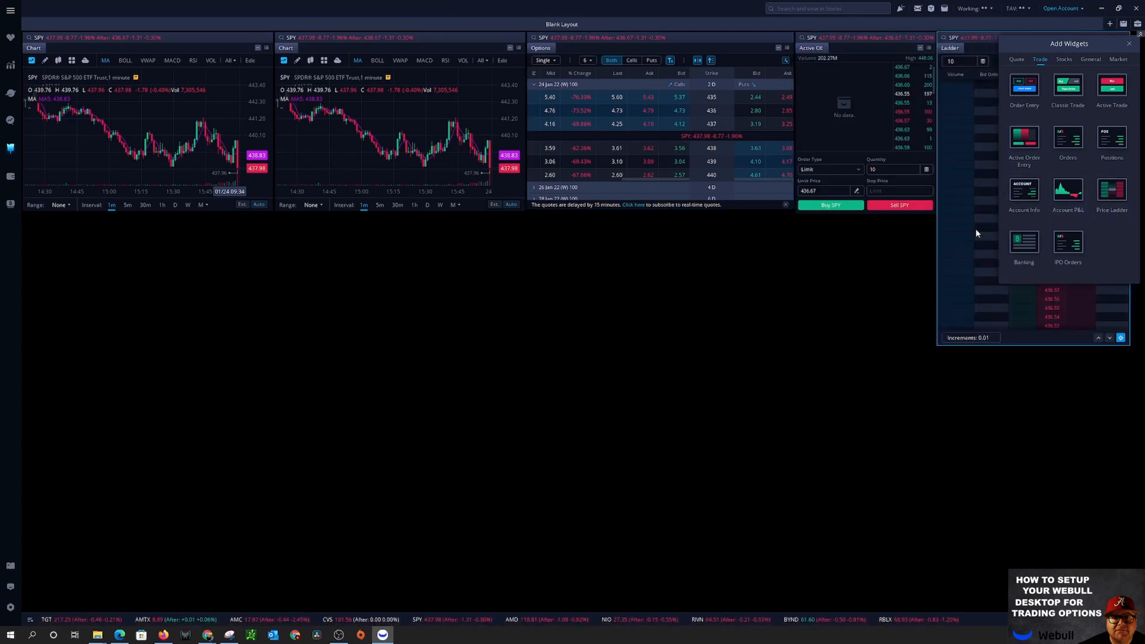
pyautogui.click(1094, 59)
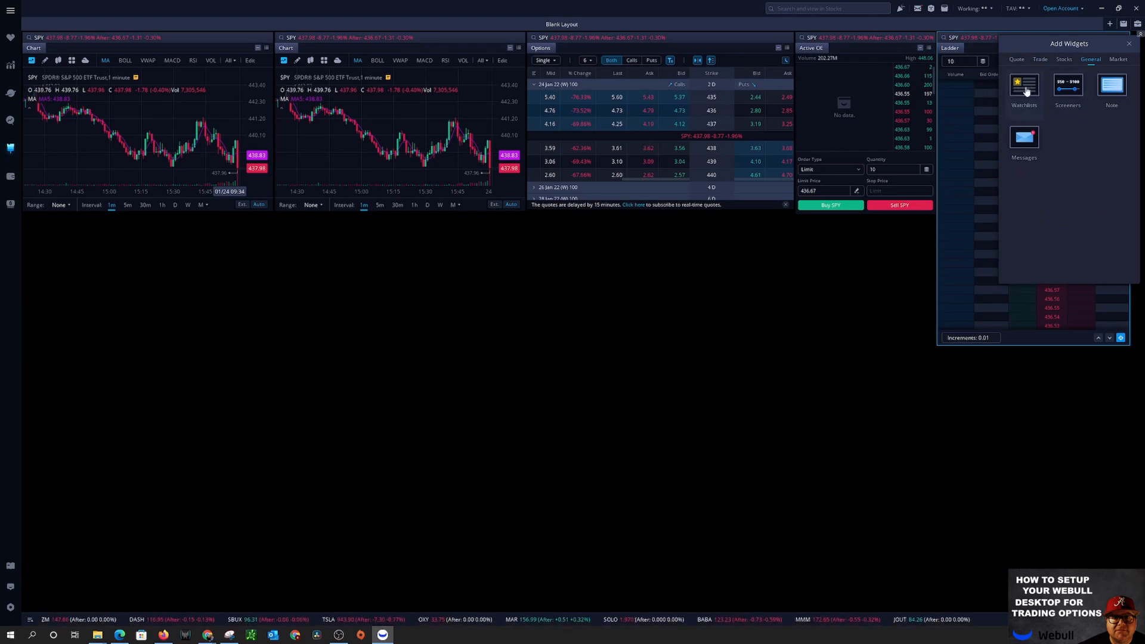
pyautogui.click(1025, 85)
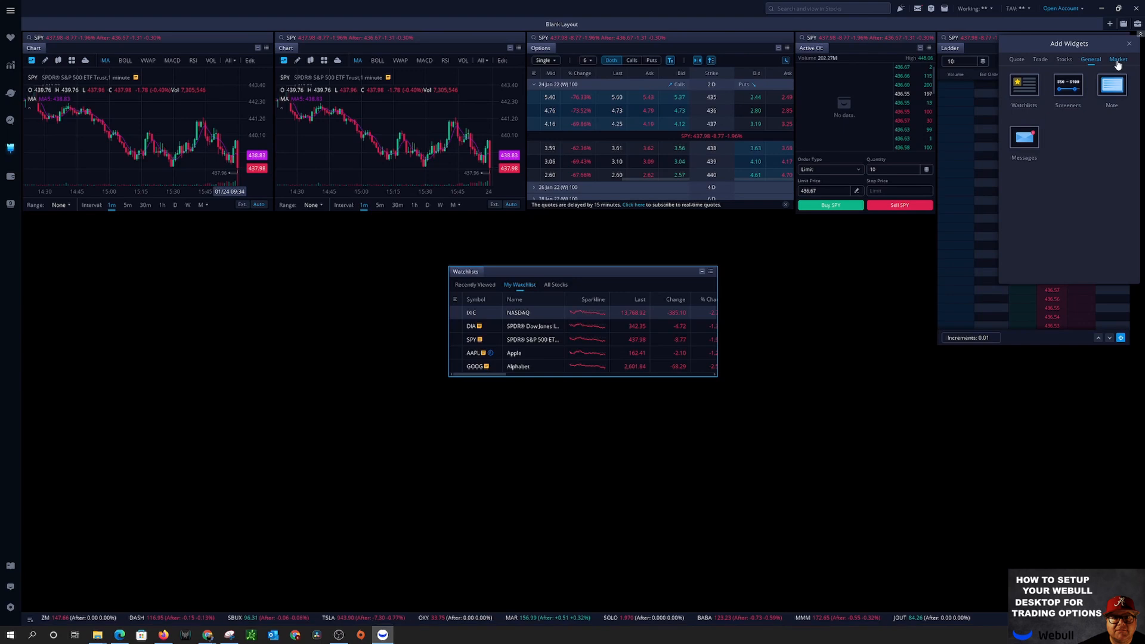
pyautogui.click(1064, 60)
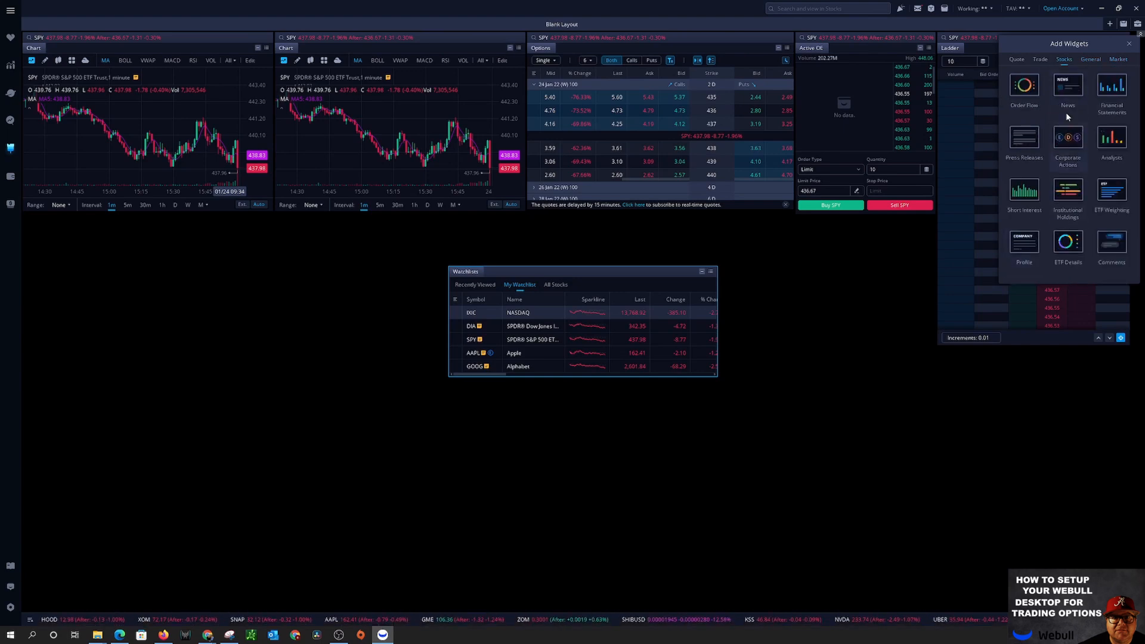
pyautogui.click(1068, 86)
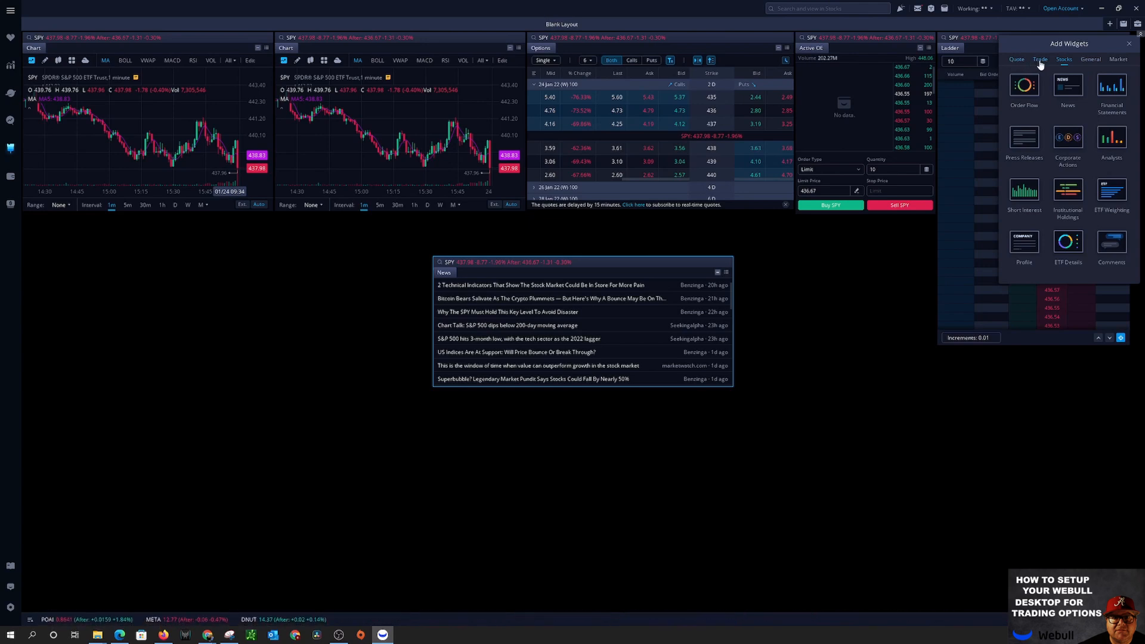
pyautogui.click(1040, 59)
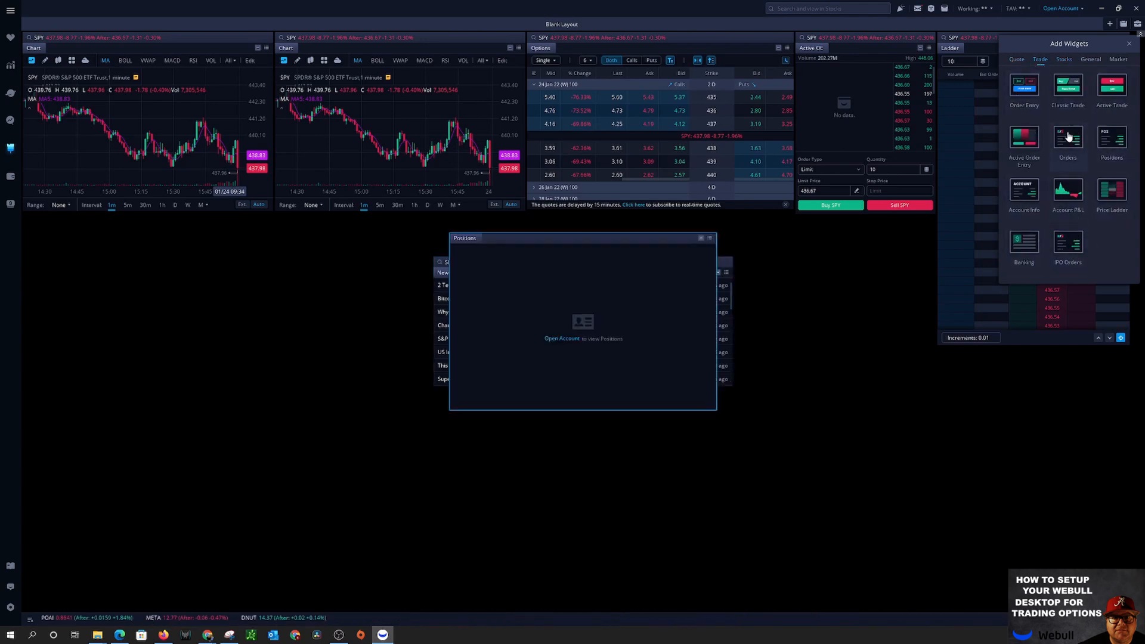
pyautogui.click(1069, 138)
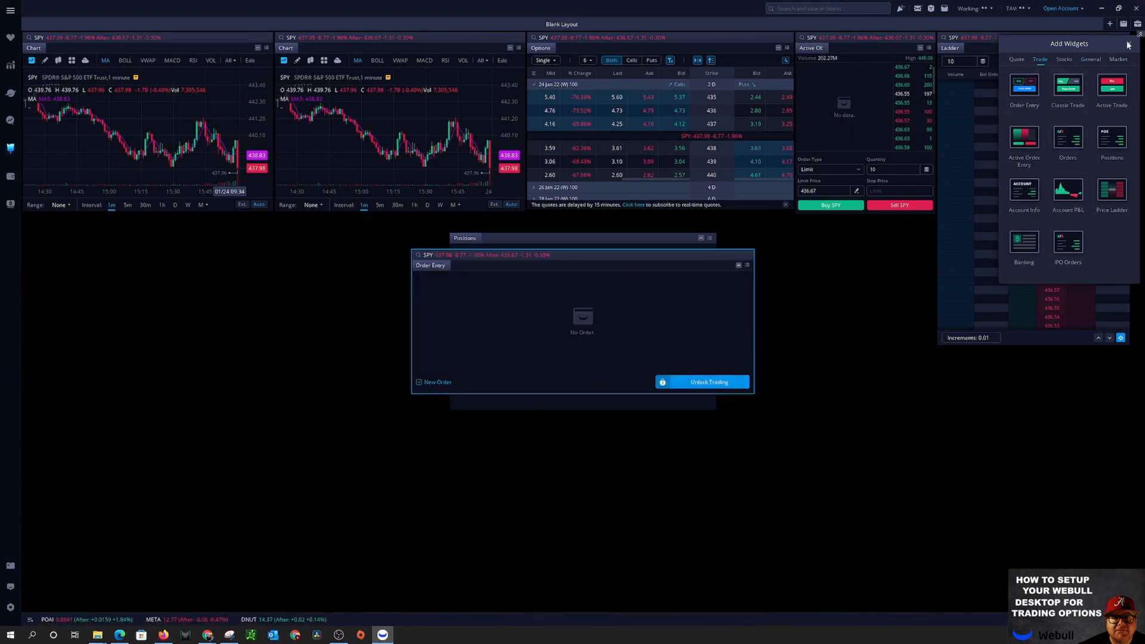
pyautogui.click(1139, 34)
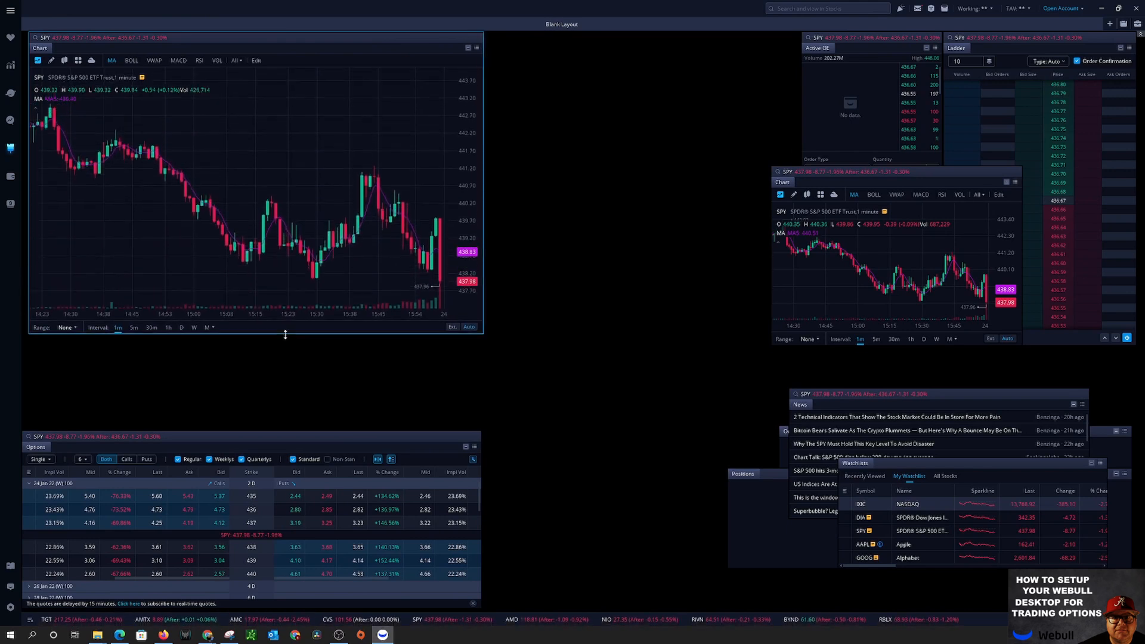
pyautogui.moveTo(257, 433)
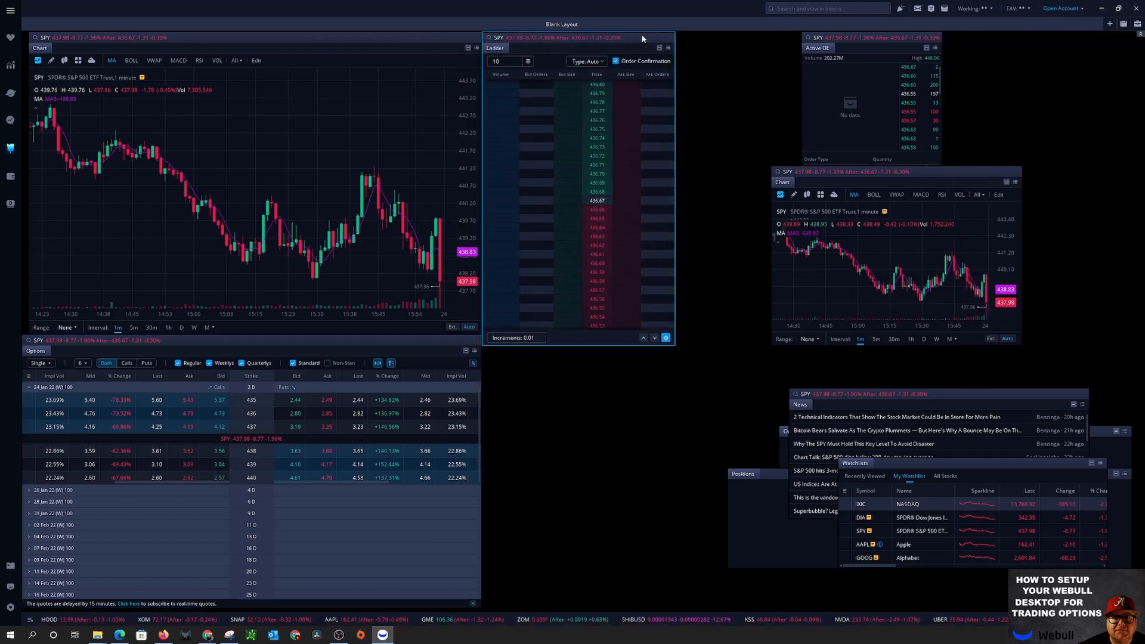
pyautogui.moveTo(872, 45)
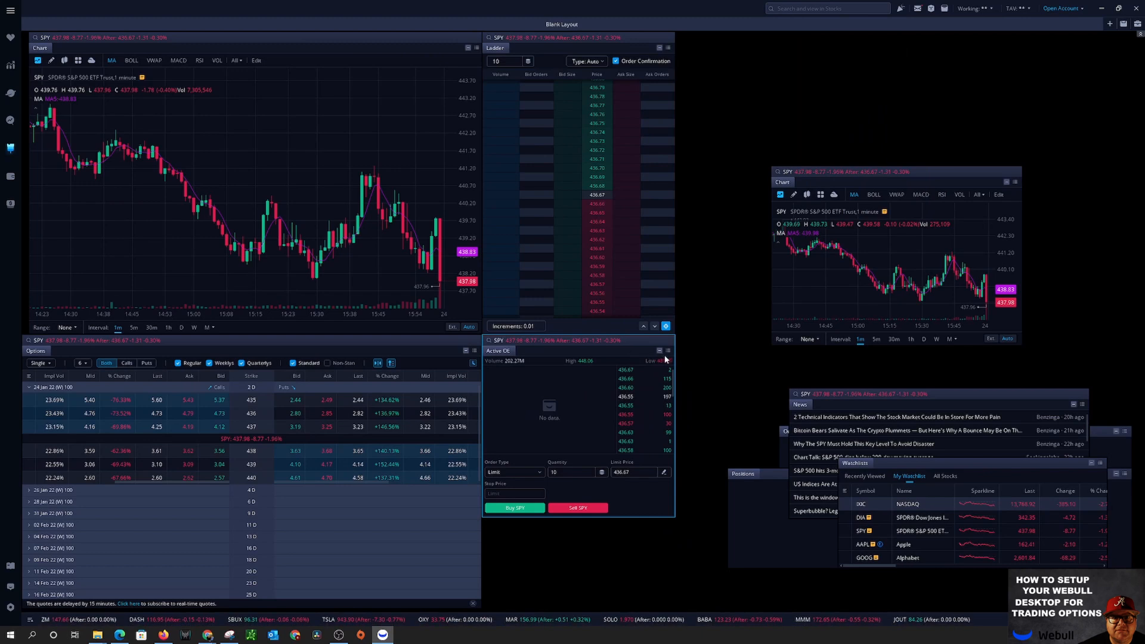
# Step: Remove the Active OE panel and add an Active Trade panel in its place
pyautogui.click(668, 350)
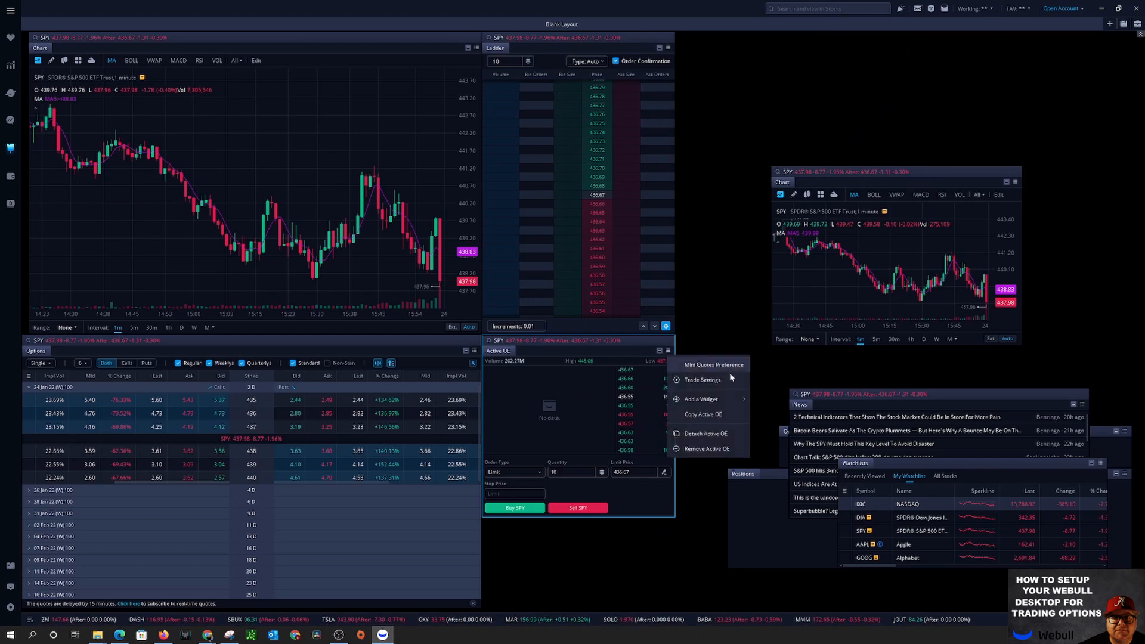
pyautogui.moveTo(711, 387)
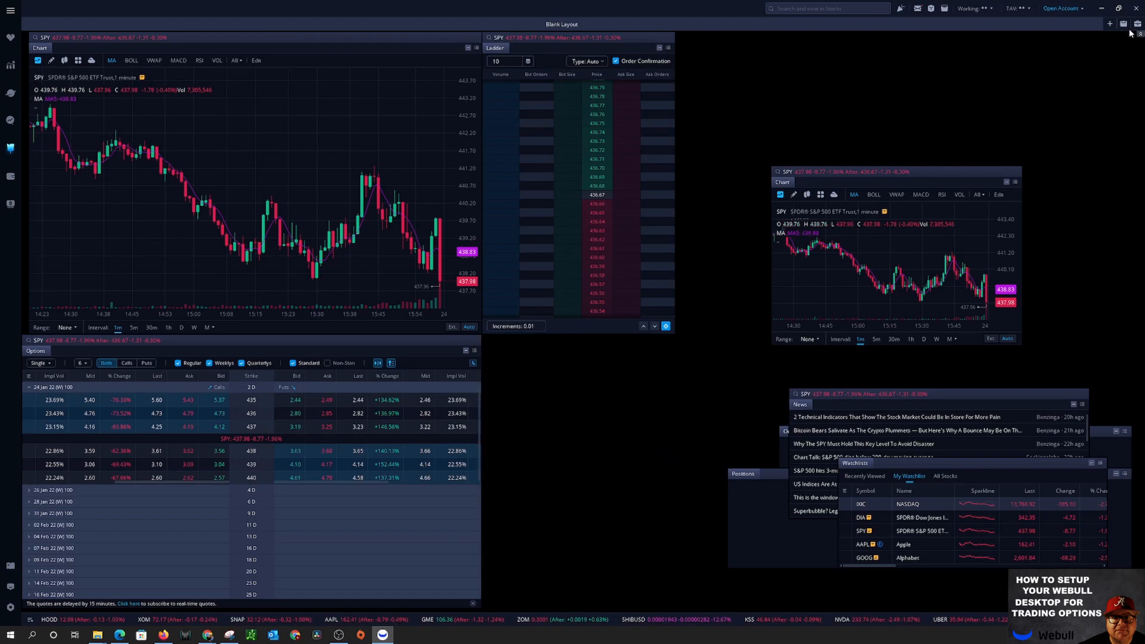
pyautogui.click(1135, 24)
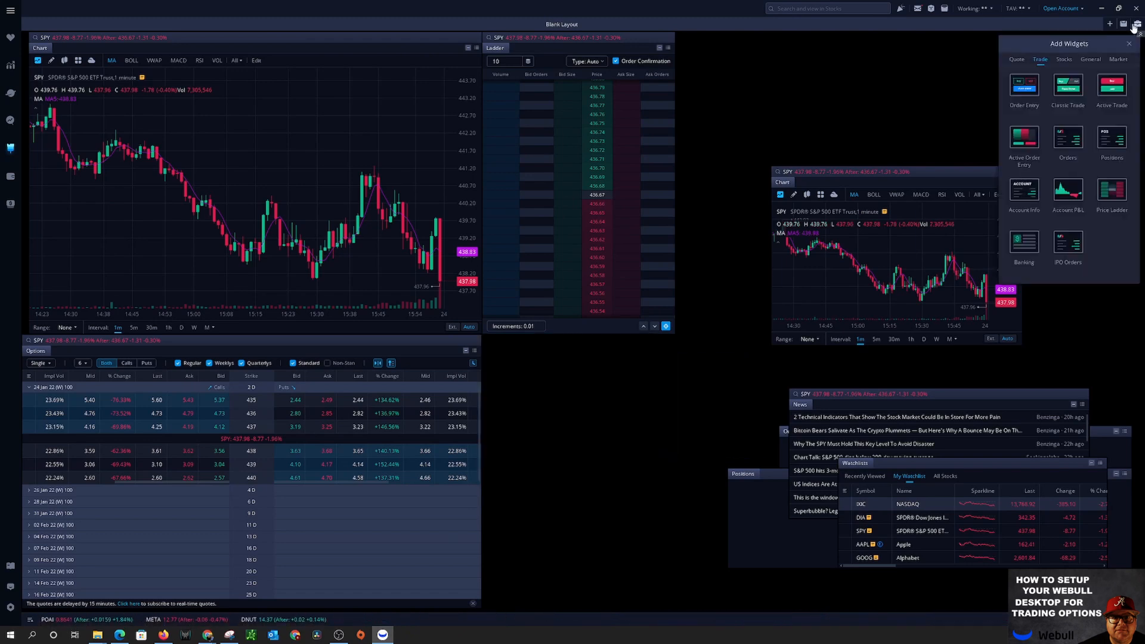
pyautogui.moveTo(1036, 135)
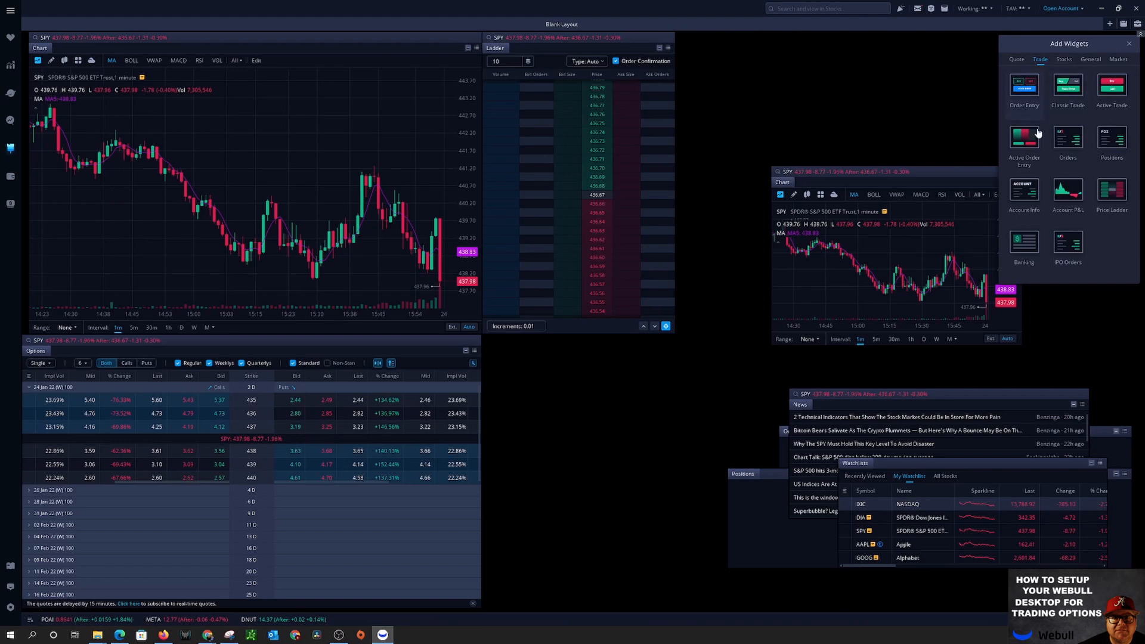
pyautogui.click(1112, 89)
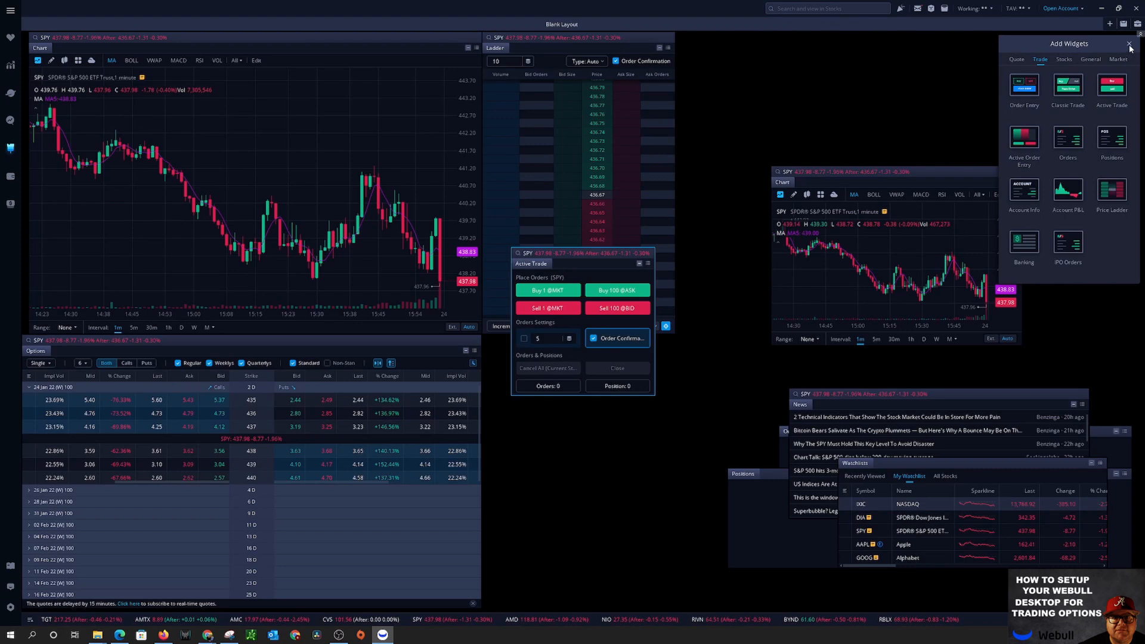
pyautogui.click(1127, 43)
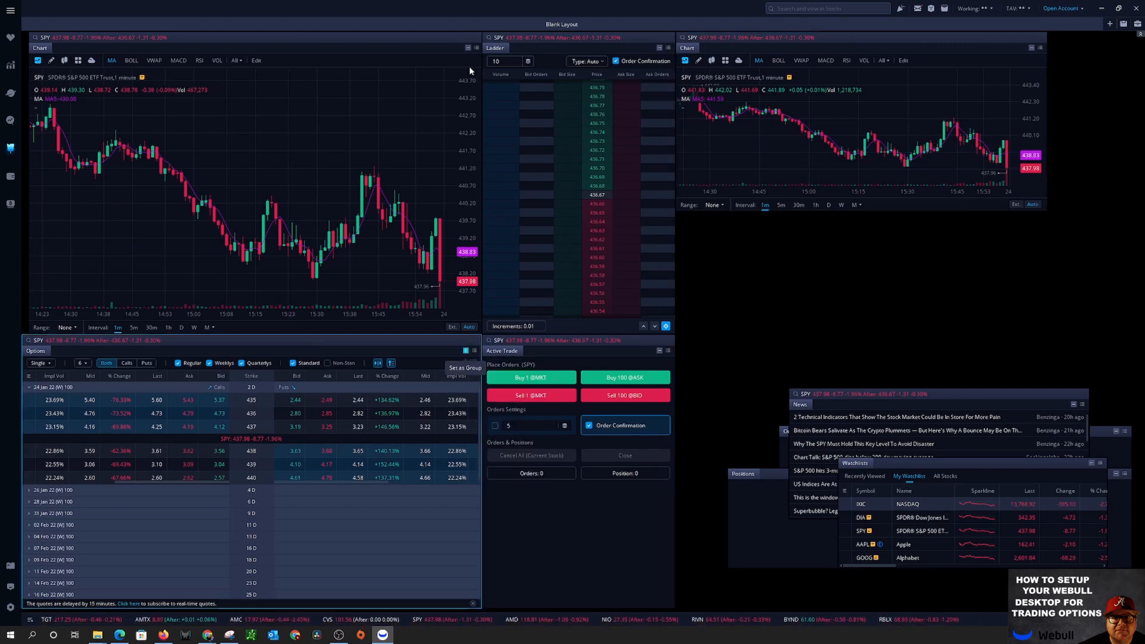
# Step: Link the large chart to the options chain and adjust the ladder's display settings
pyautogui.click(465, 368)
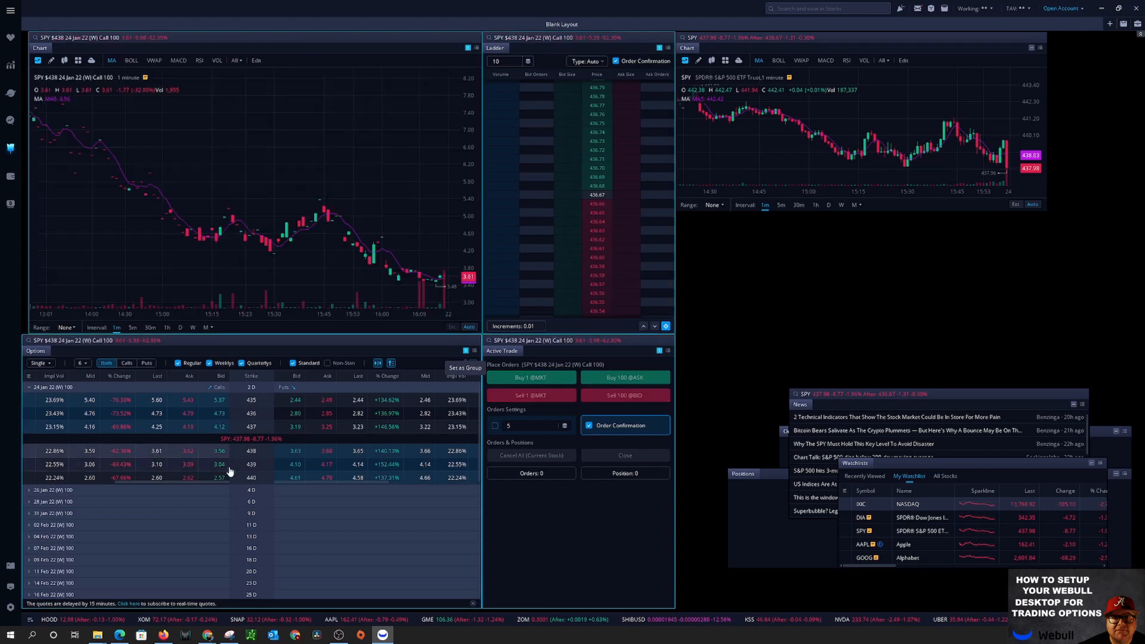
pyautogui.moveTo(171, 169)
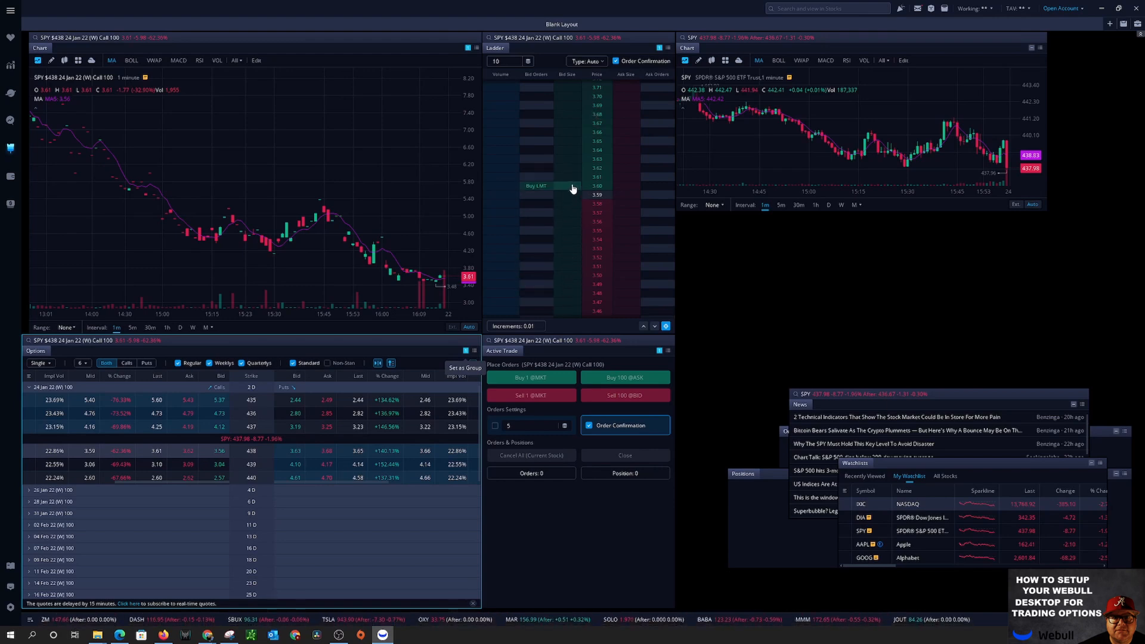
pyautogui.moveTo(611, 195)
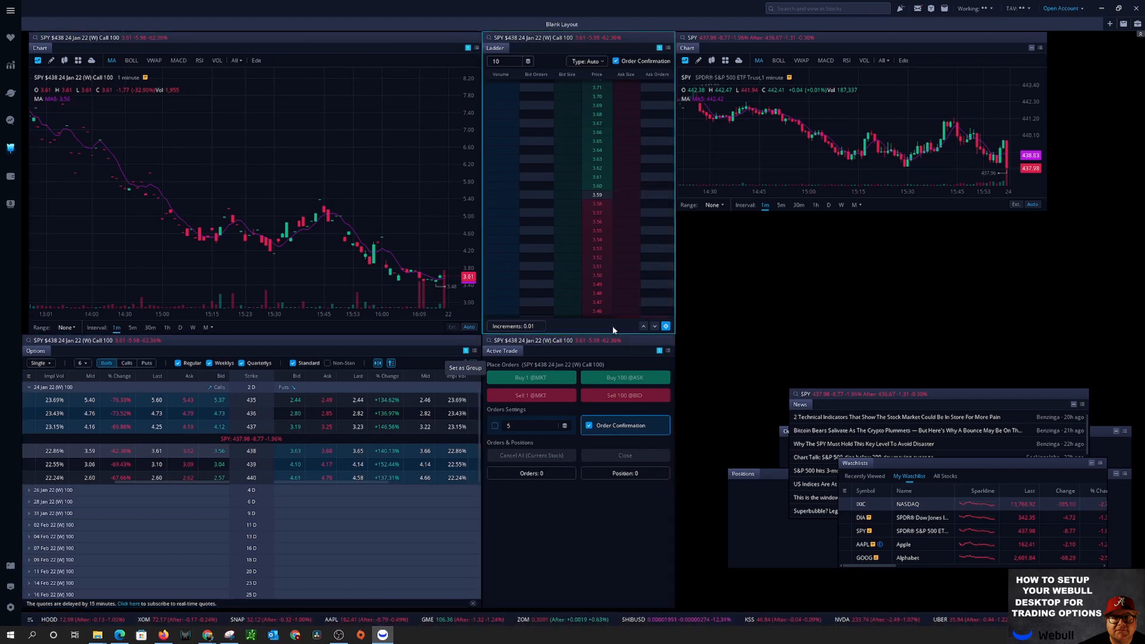
pyautogui.moveTo(639, 71)
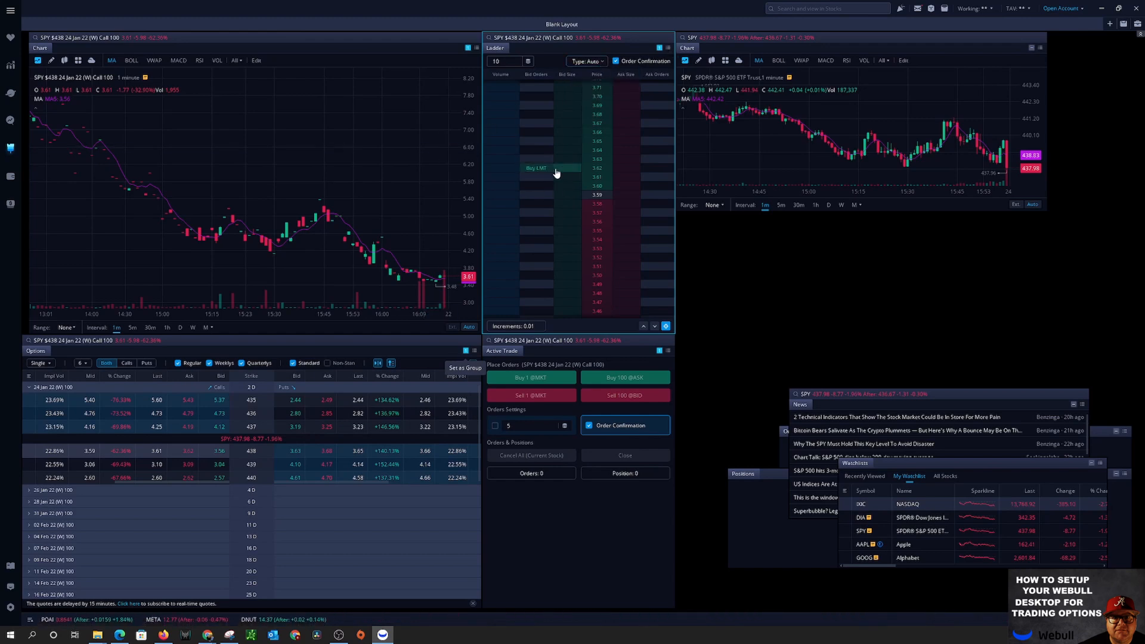
pyautogui.moveTo(669, 68)
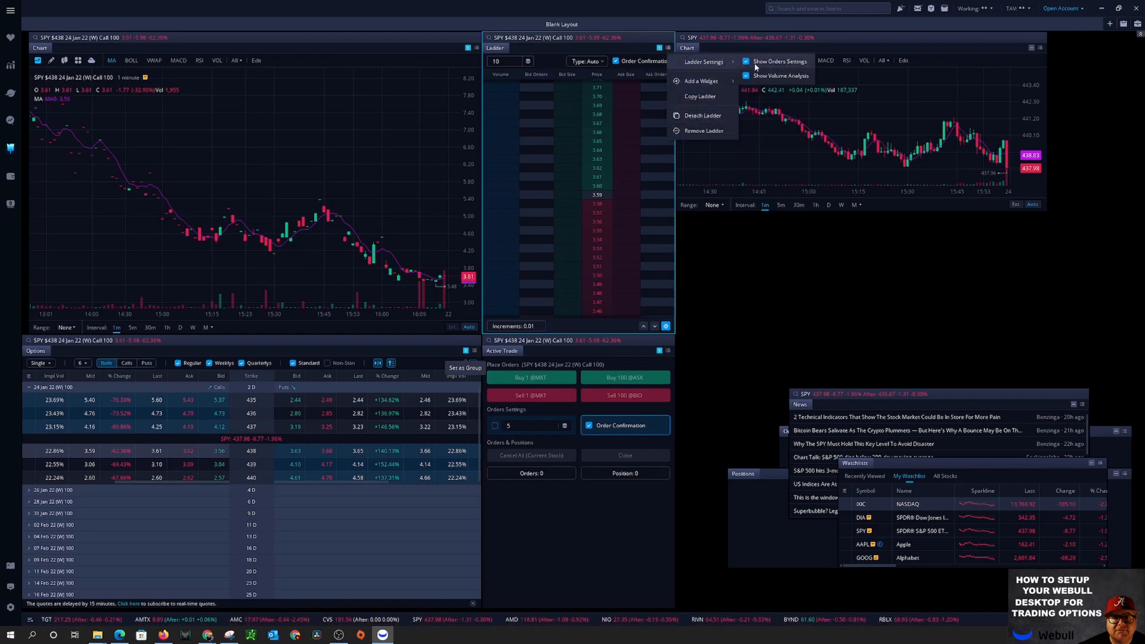
pyautogui.click(740, 303)
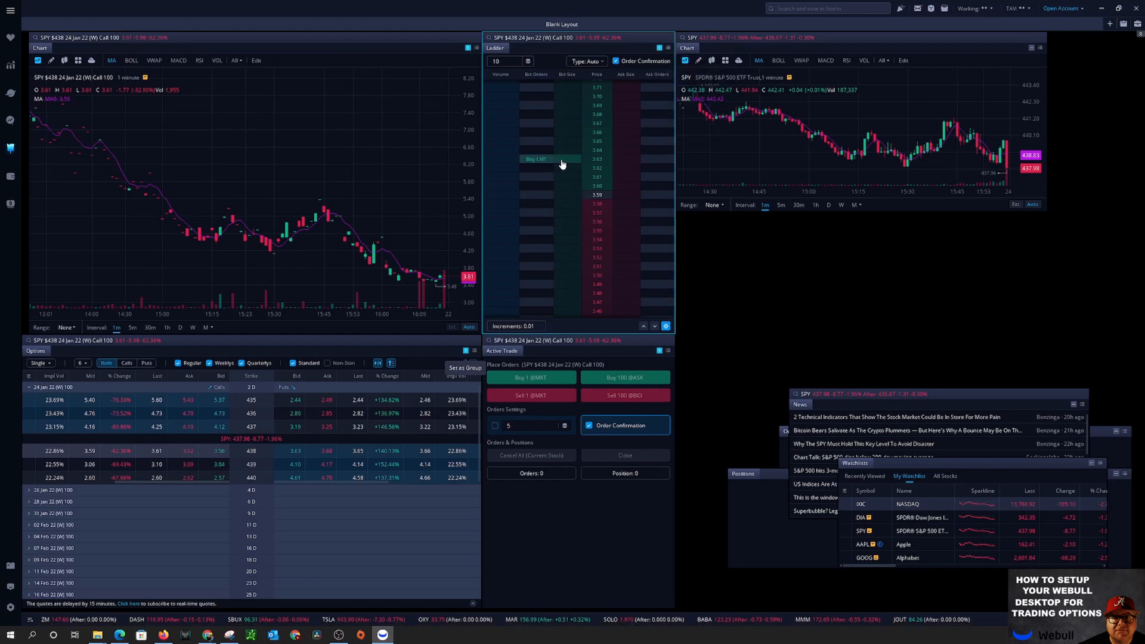
pyautogui.moveTo(485, 260)
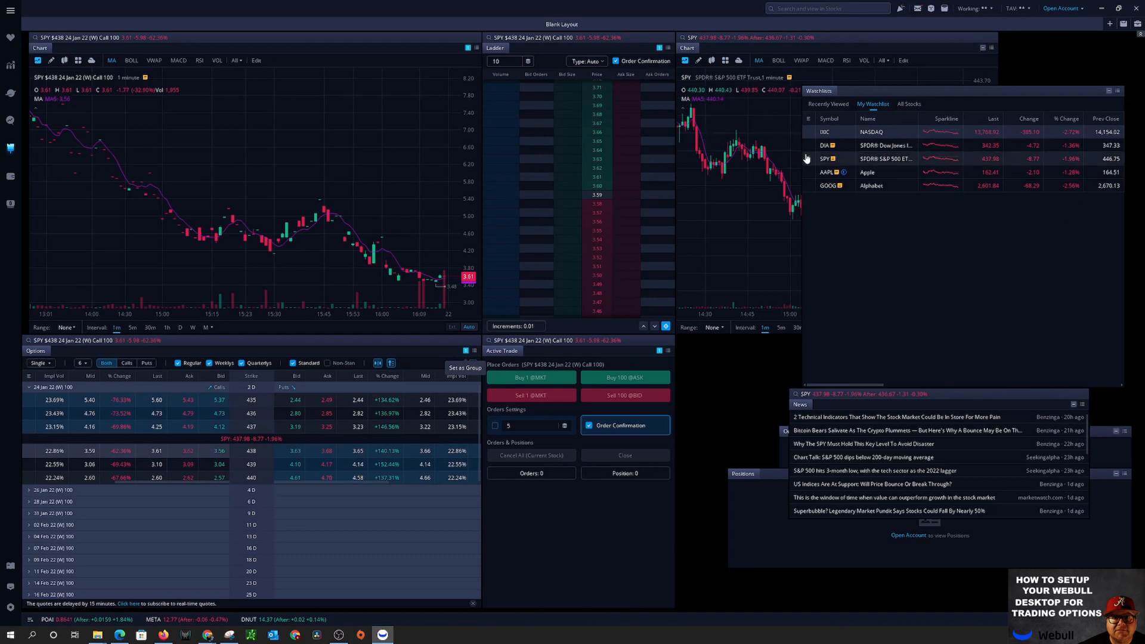
pyautogui.moveTo(834, 110)
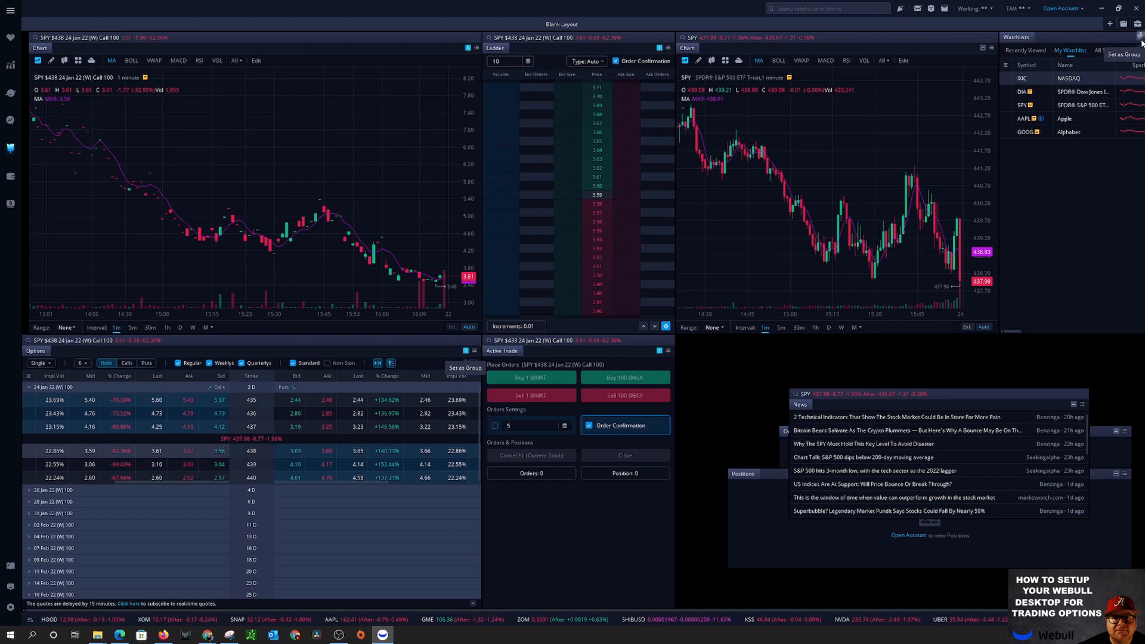
pyautogui.click(1138, 37)
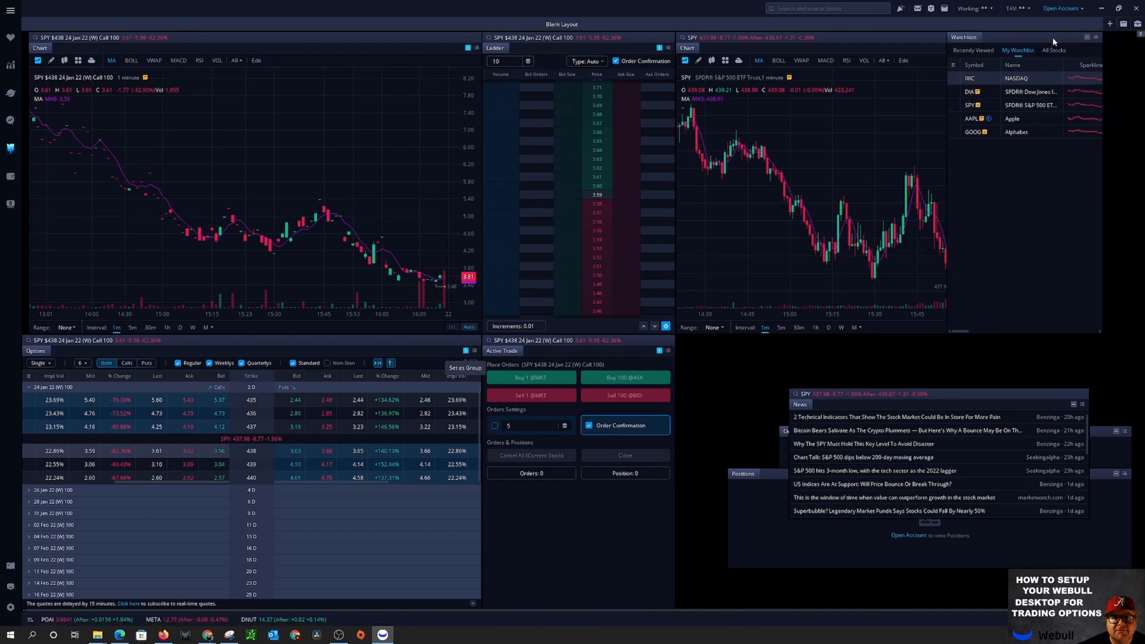
pyautogui.click(1094, 37)
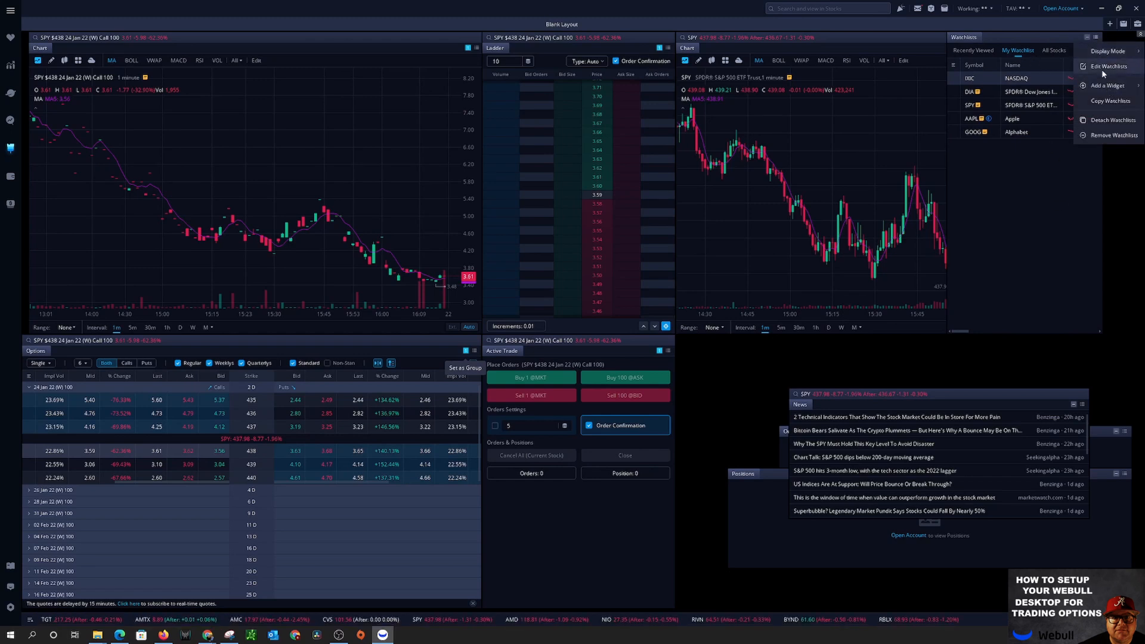
pyautogui.click(1106, 66)
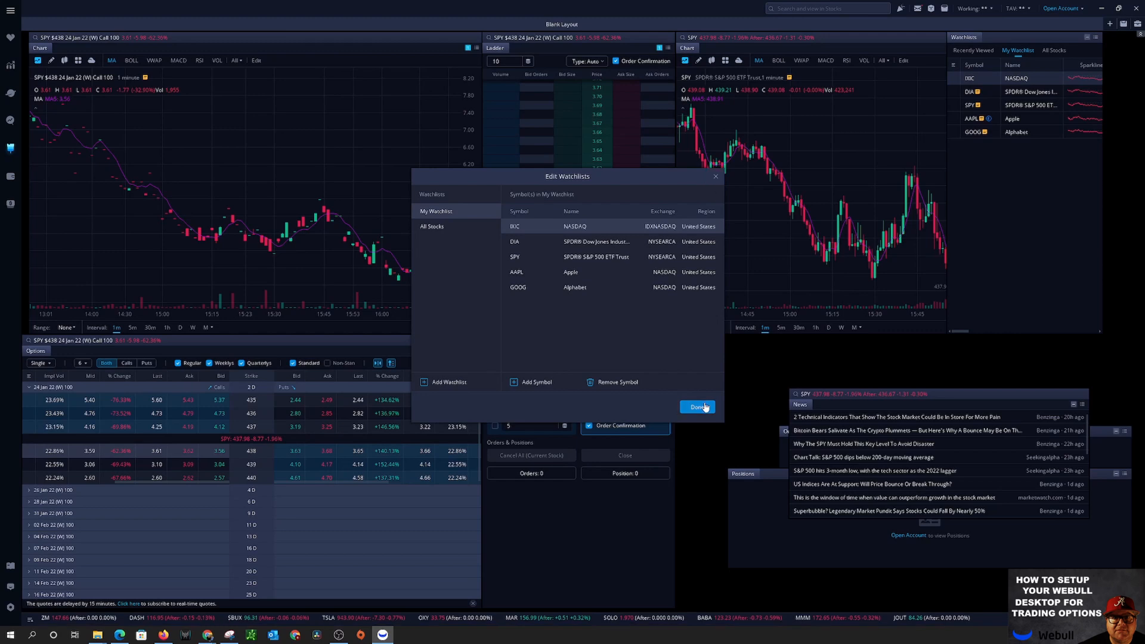
pyautogui.click(698, 407)
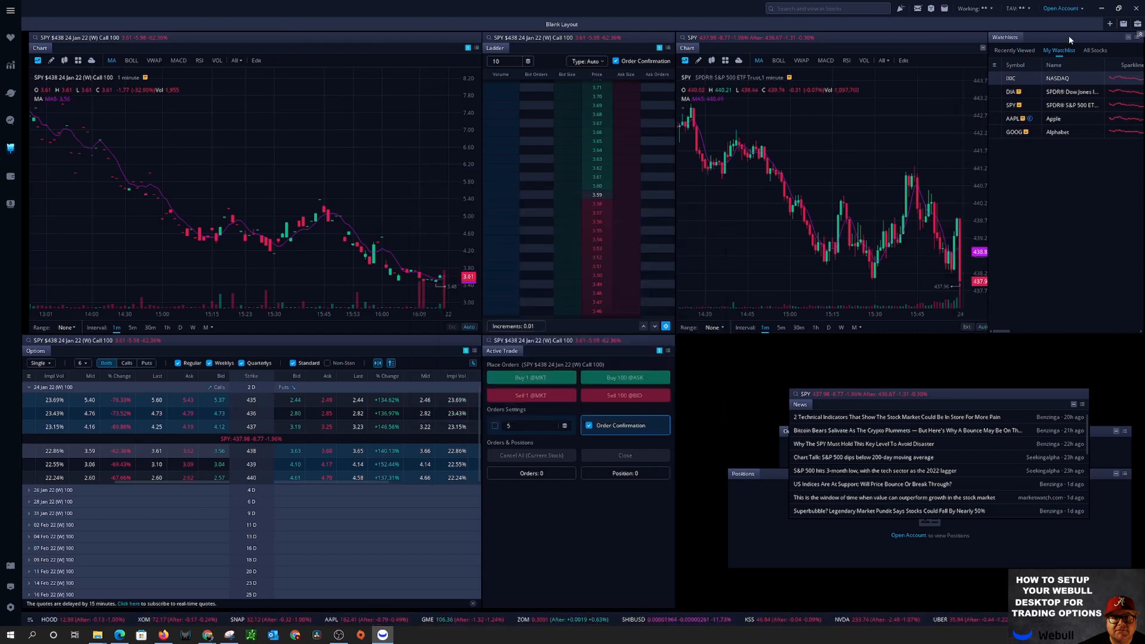
pyautogui.moveTo(956, 396)
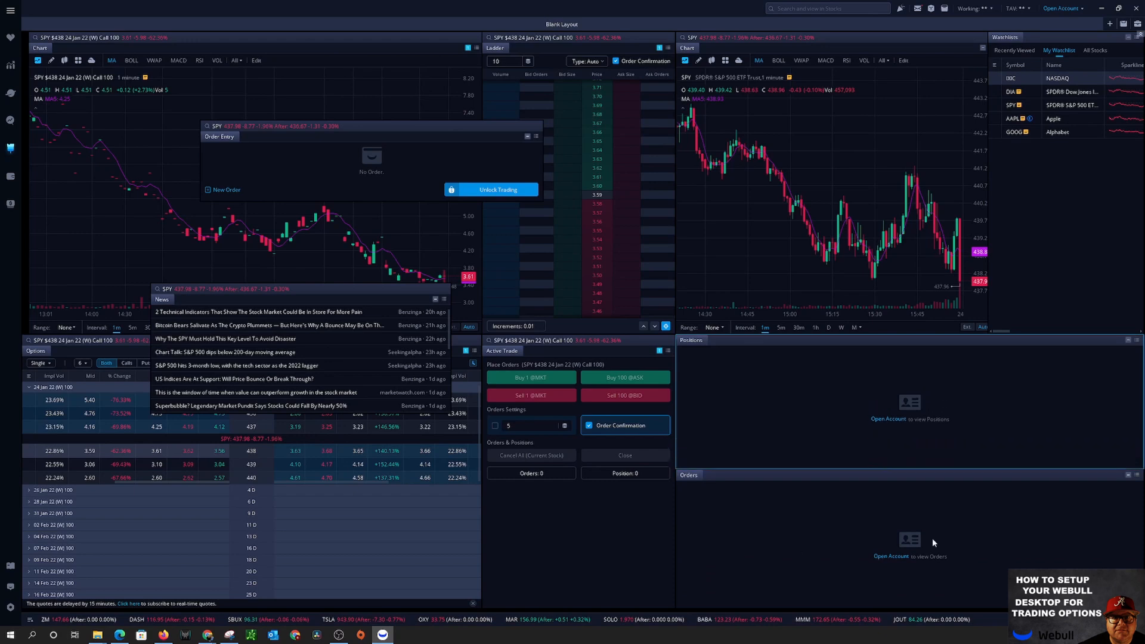
pyautogui.moveTo(710, 394)
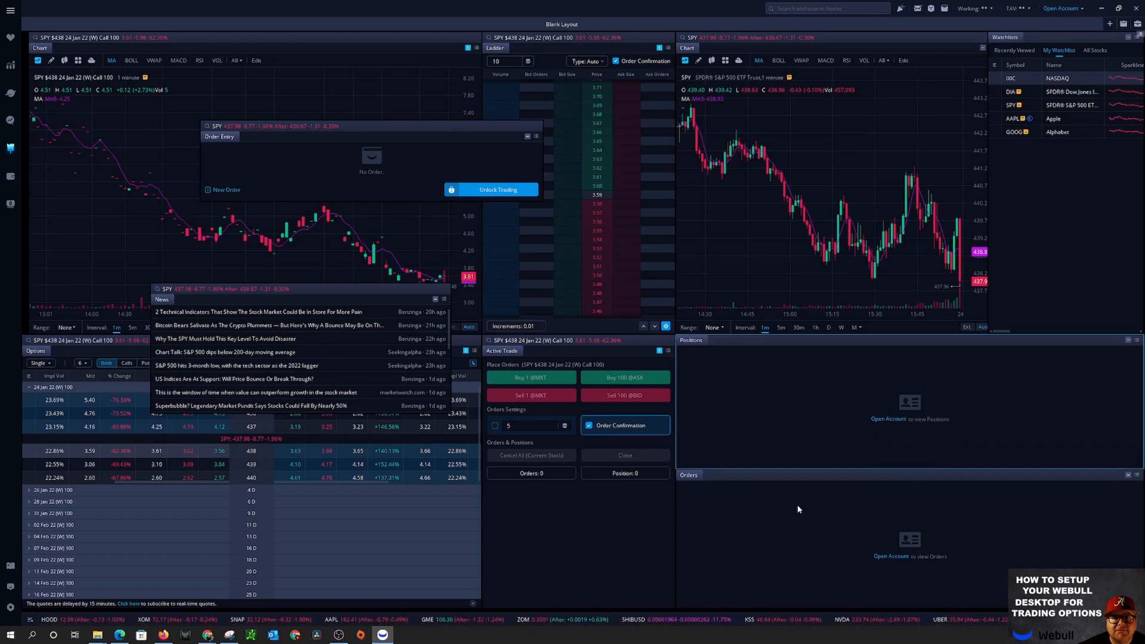
pyautogui.moveTo(909, 527)
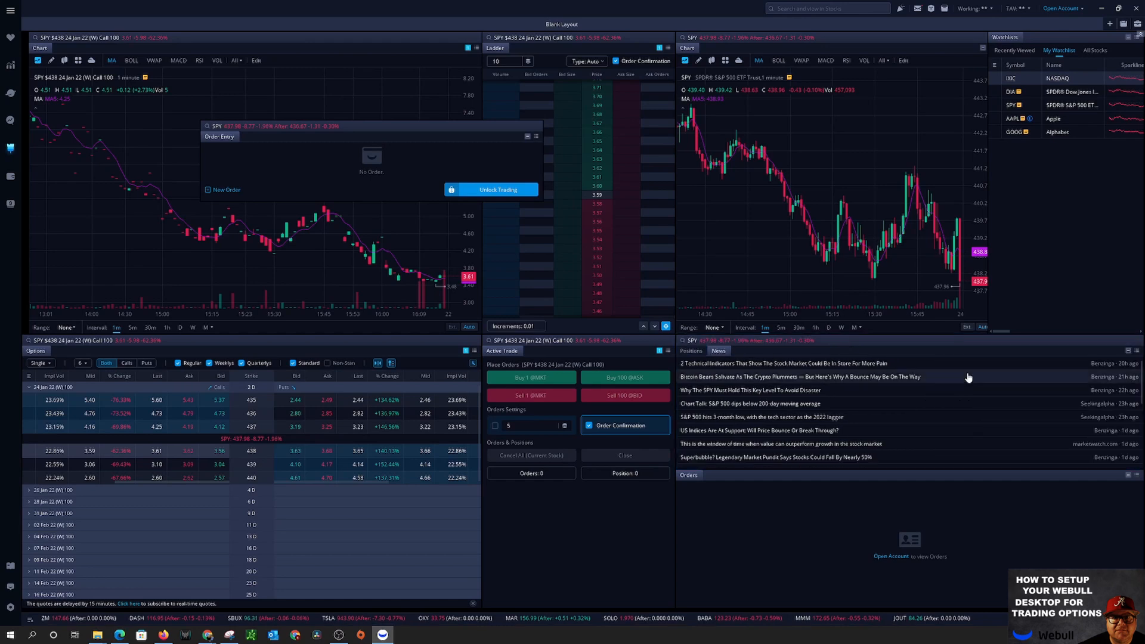
# Step: Check Positions, return to News, and load AAPL from the watchlist into the linked chart
pyautogui.click(692, 351)
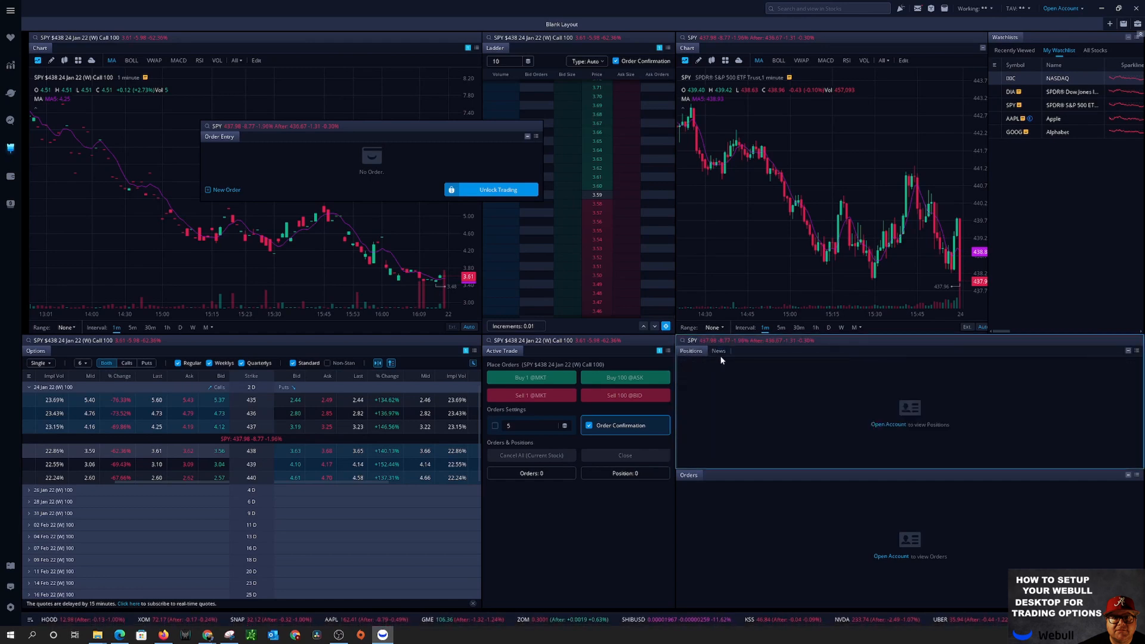
pyautogui.click(719, 351)
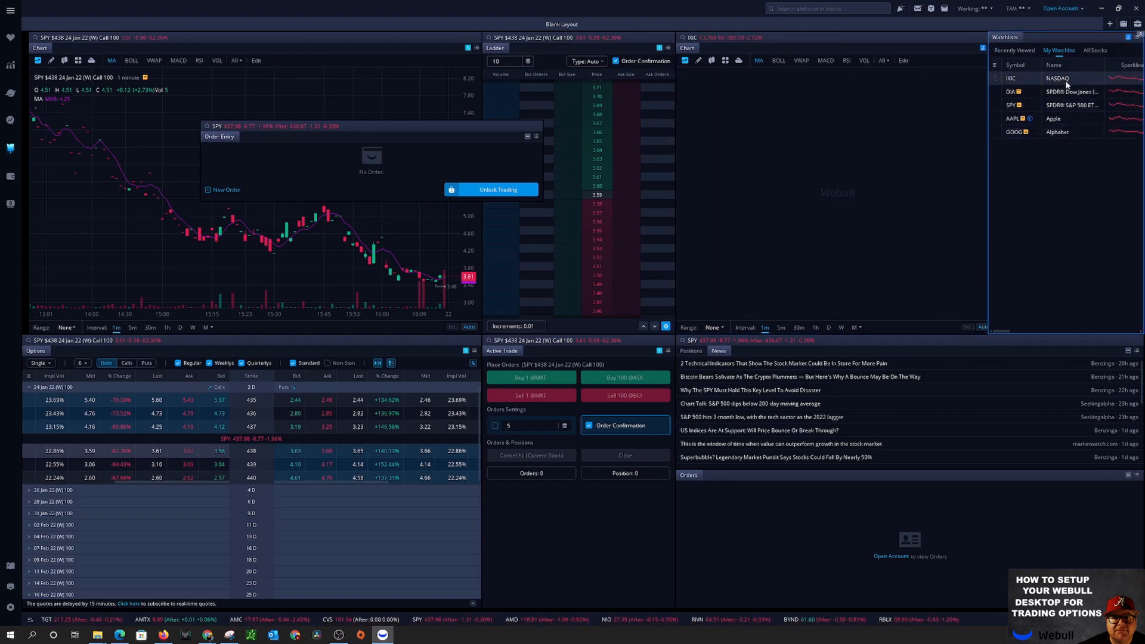
pyautogui.click(1012, 119)
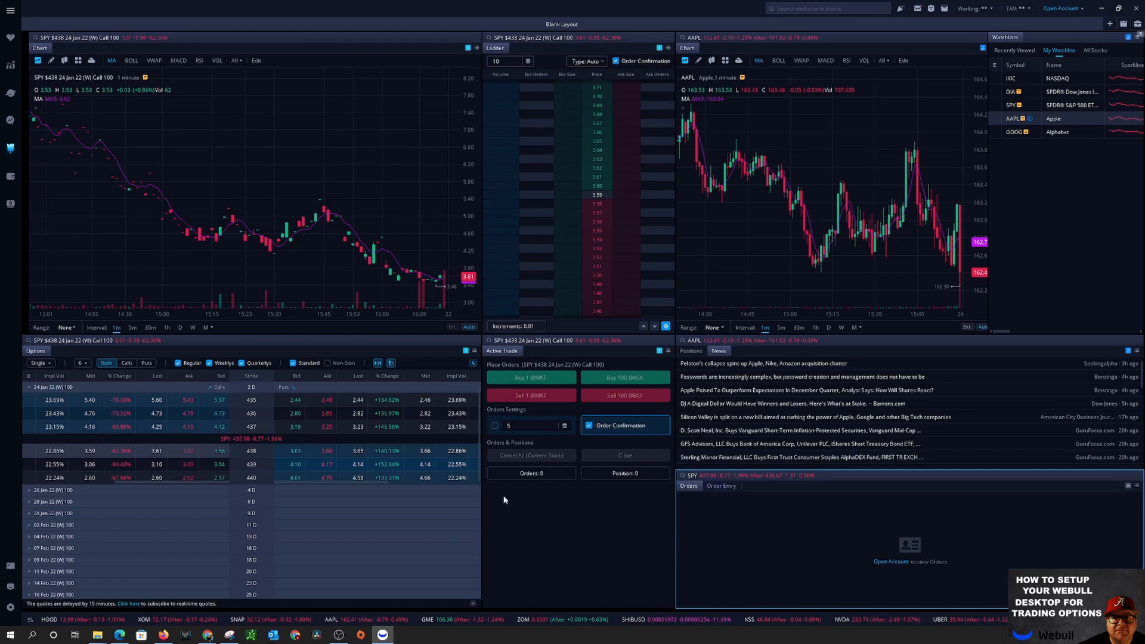
pyautogui.moveTo(1007, 250)
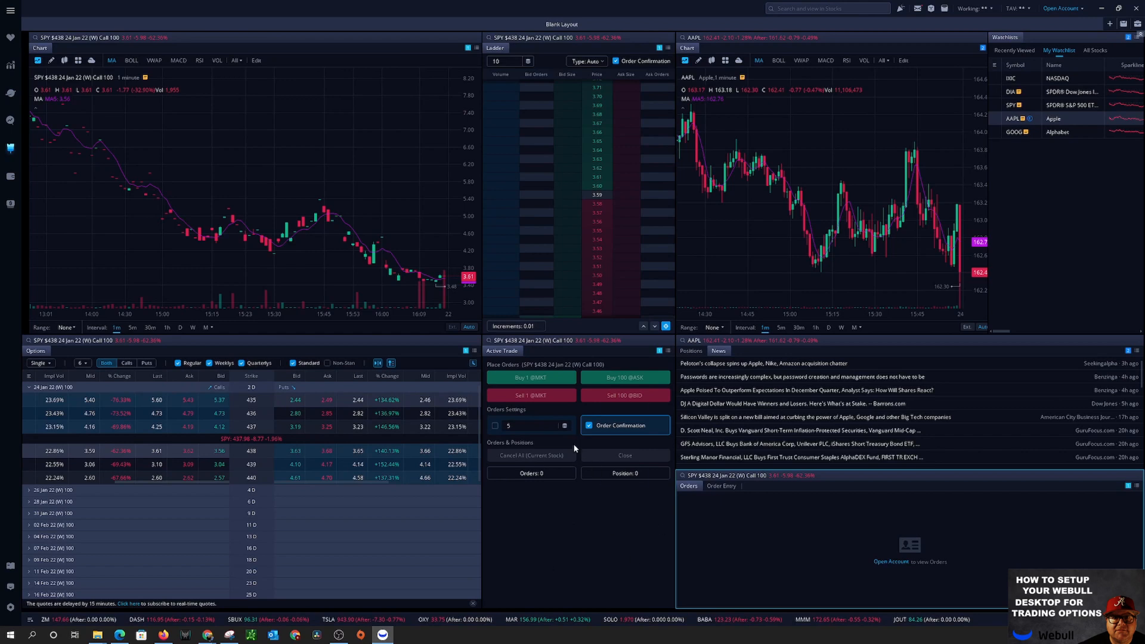
# Step: Replace stock ask/bid buttons with options Buy/Sell Market, Bid and Customized buttons
pyautogui.rightClick(657, 350)
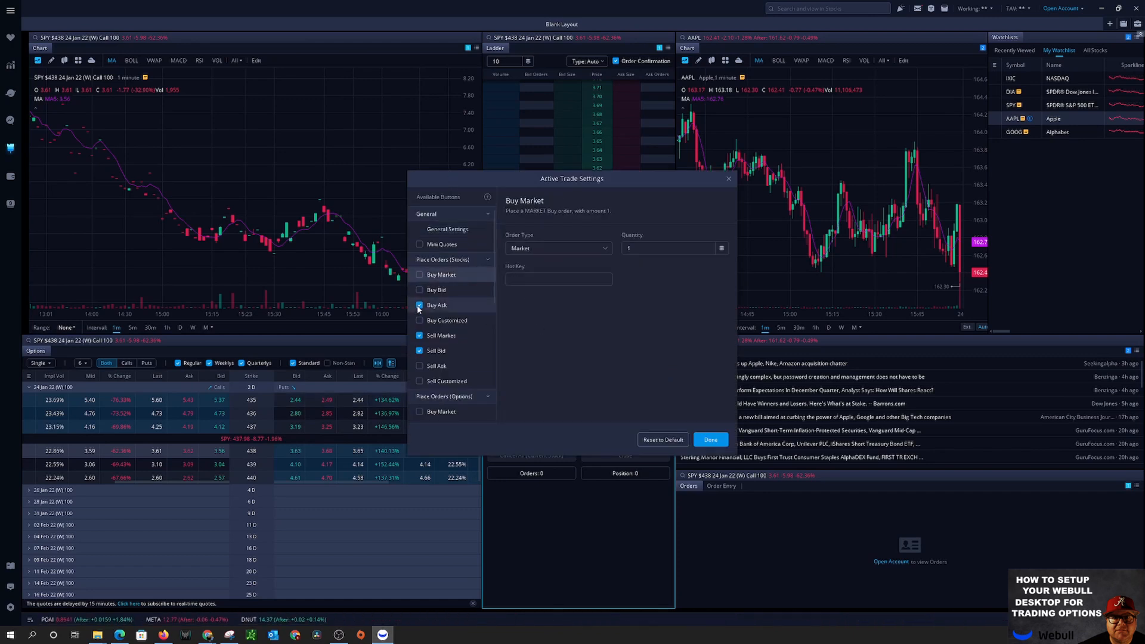
pyautogui.click(419, 351)
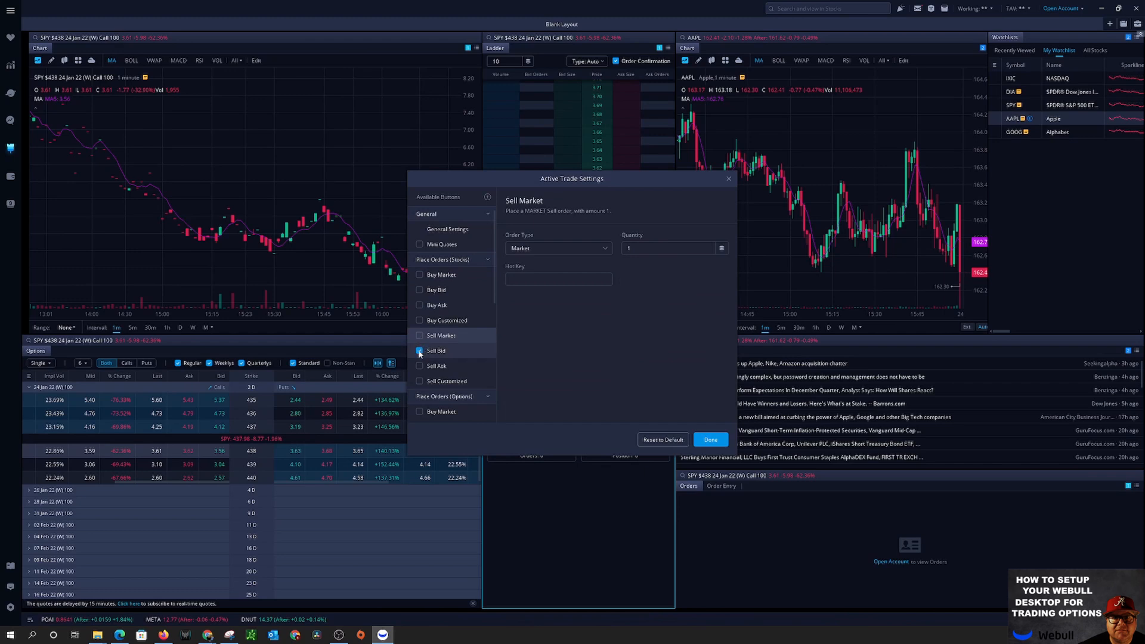
pyautogui.click(443, 274)
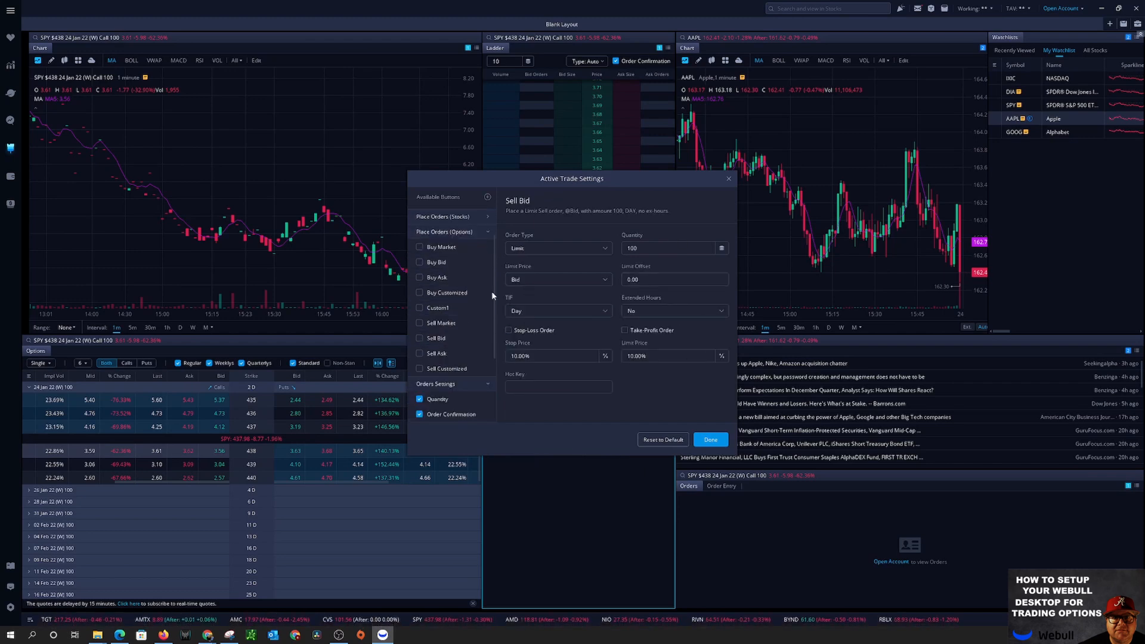
pyautogui.click(419, 247)
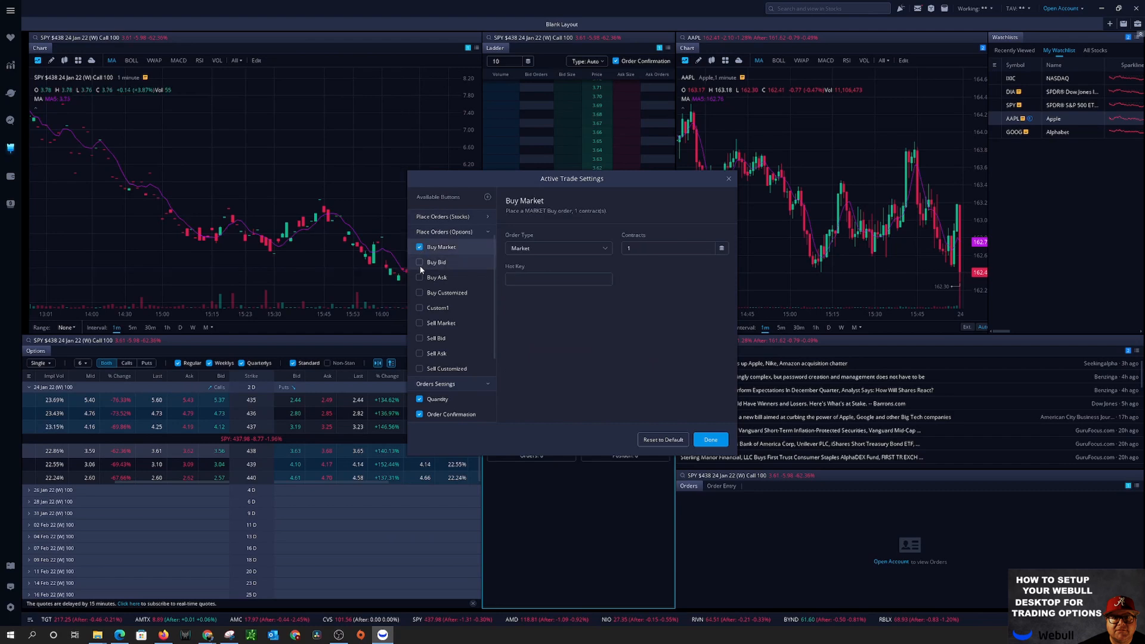
pyautogui.click(419, 262)
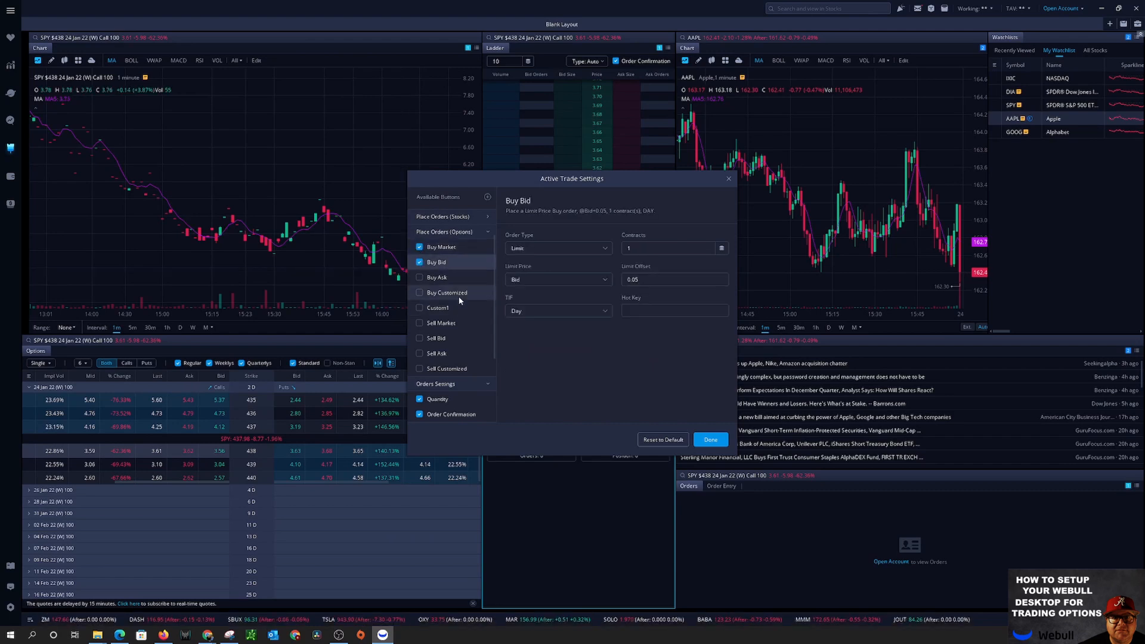
pyautogui.click(419, 292)
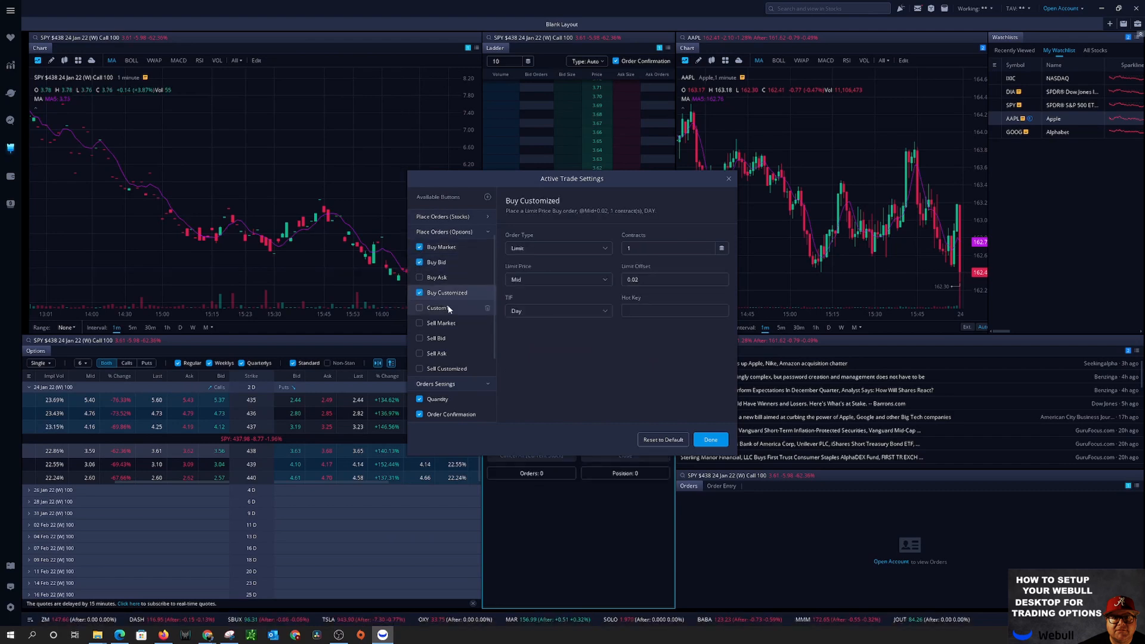
pyautogui.click(419, 280)
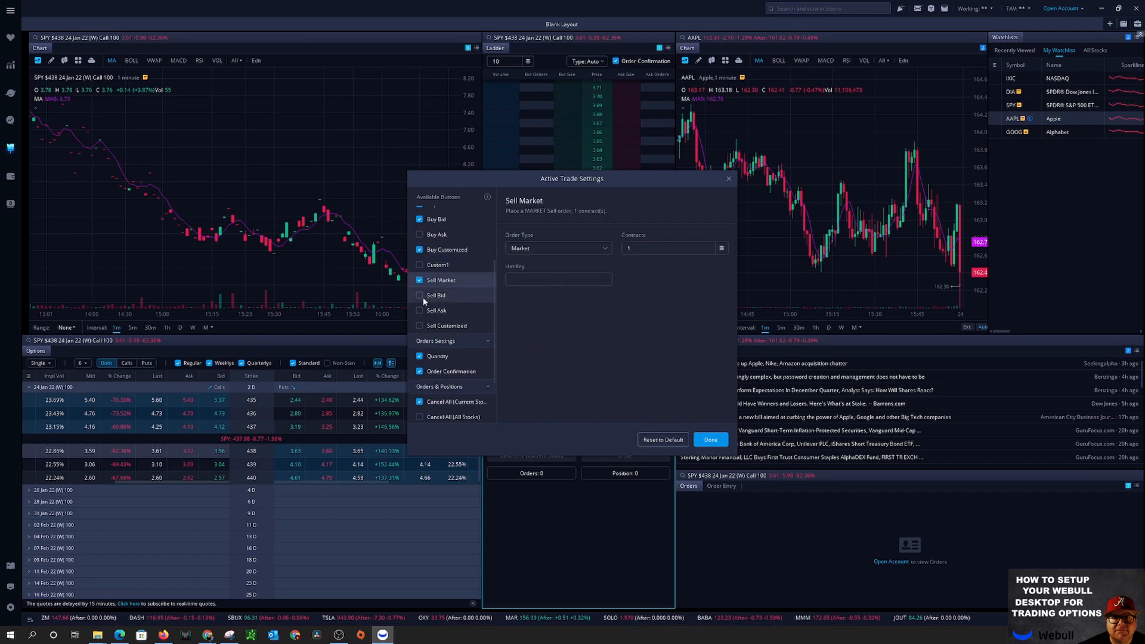
pyautogui.click(447, 326)
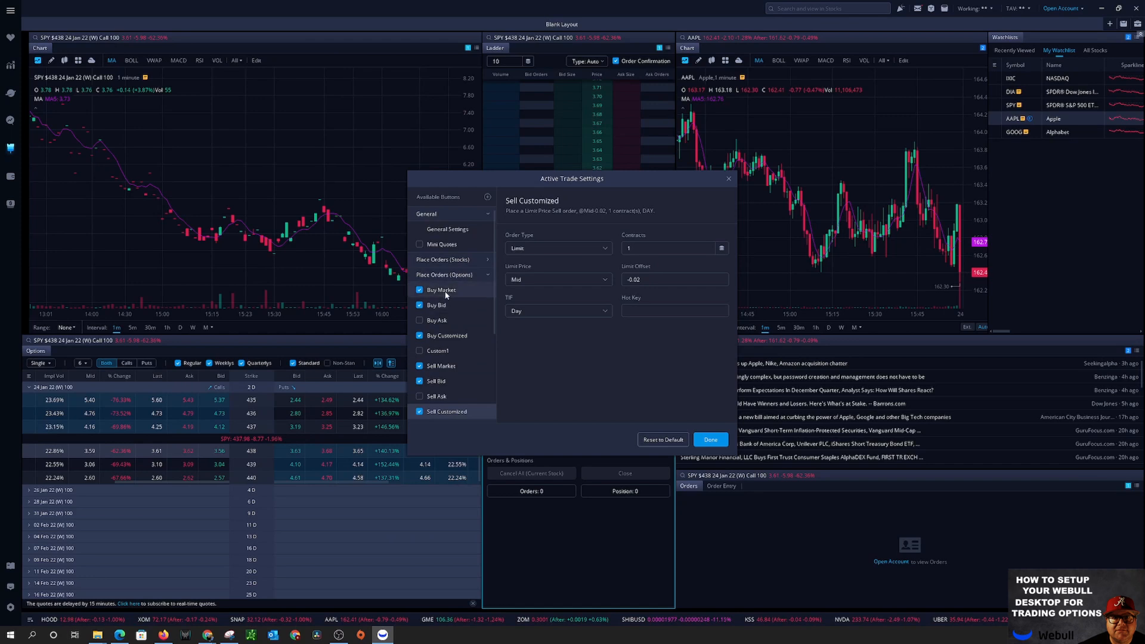
# Step: Review each options button's settings, ending with the customized sell mid-price limit
pyautogui.click(441, 290)
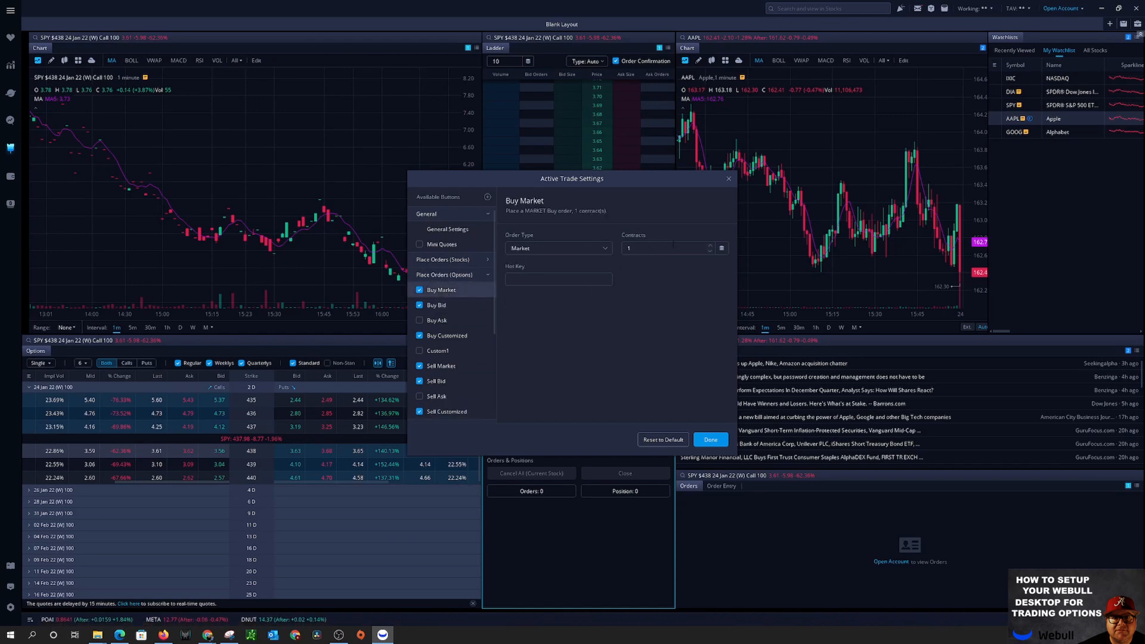
pyautogui.click(437, 305)
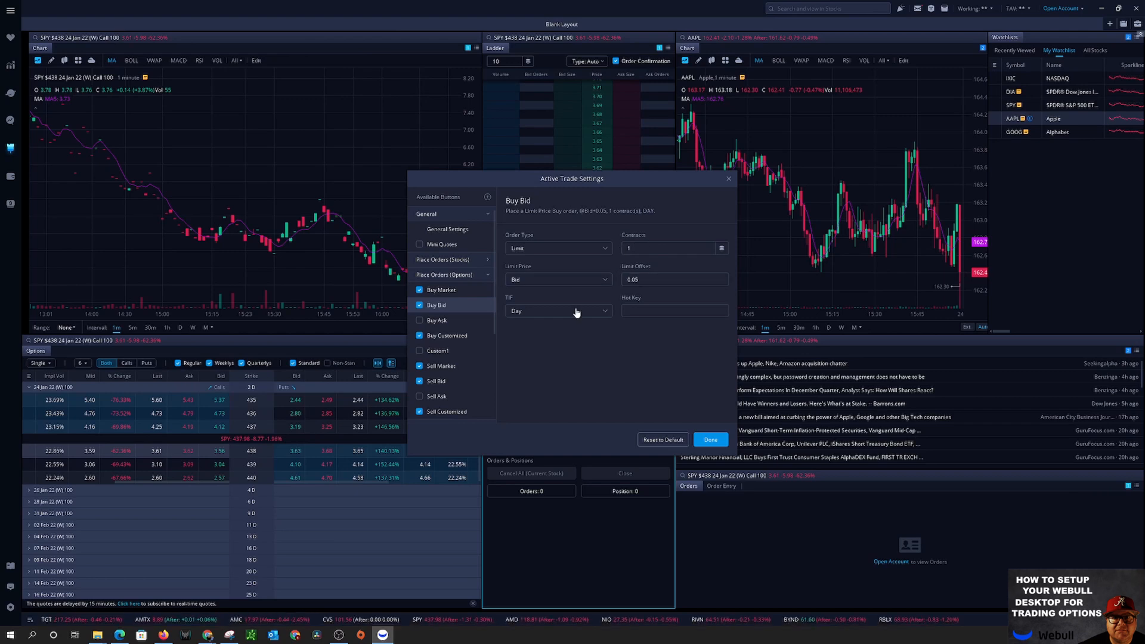
pyautogui.click(447, 335)
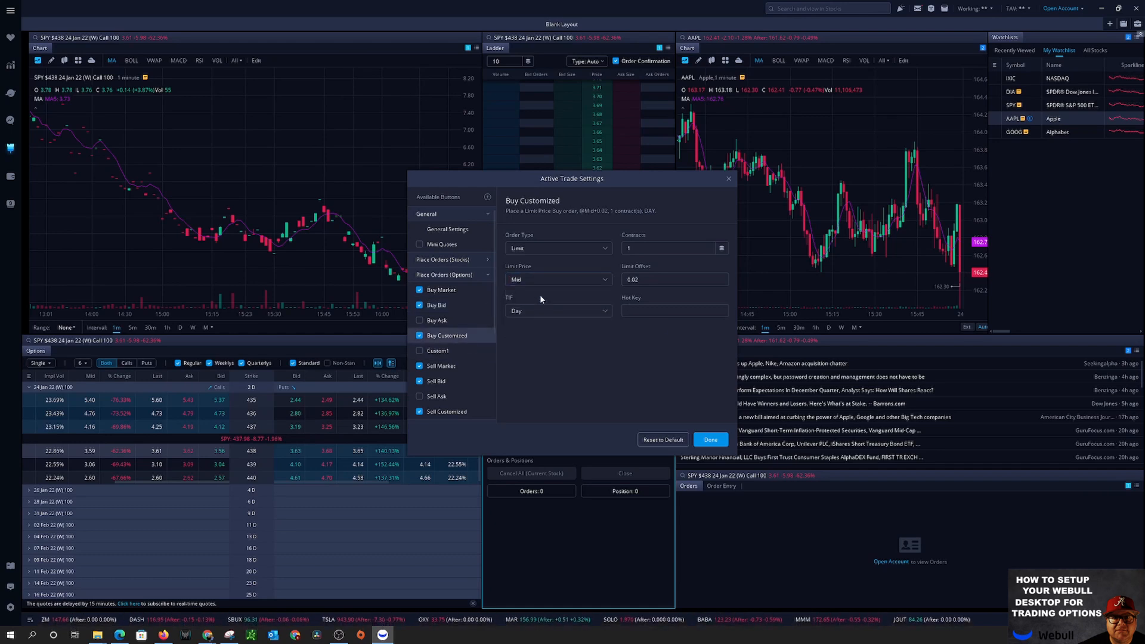
pyautogui.moveTo(548, 311)
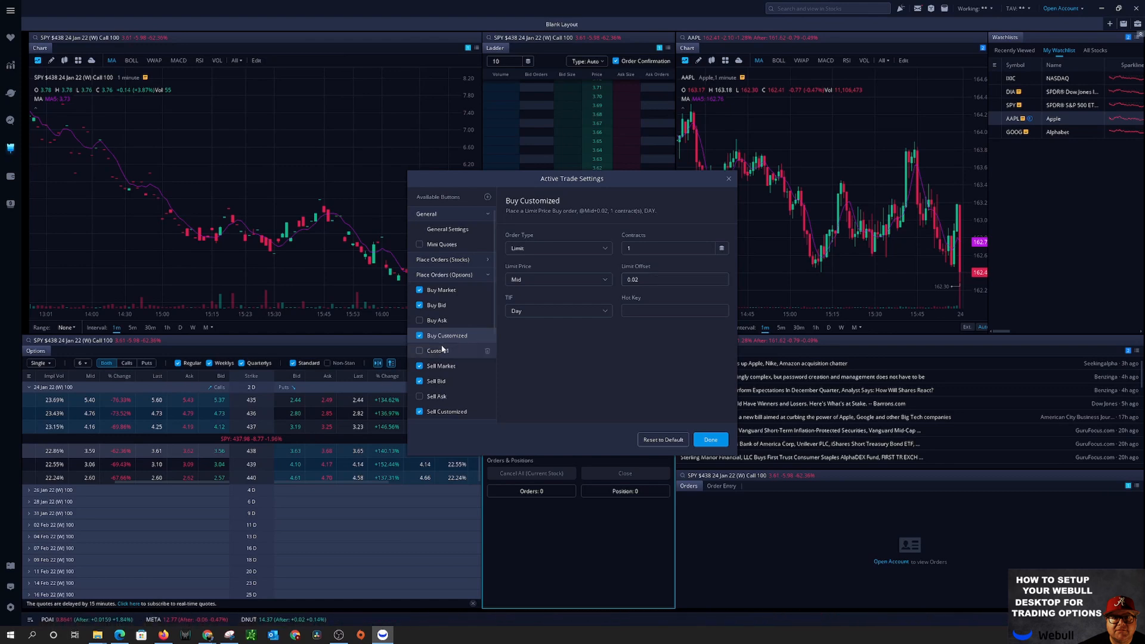
pyautogui.click(441, 366)
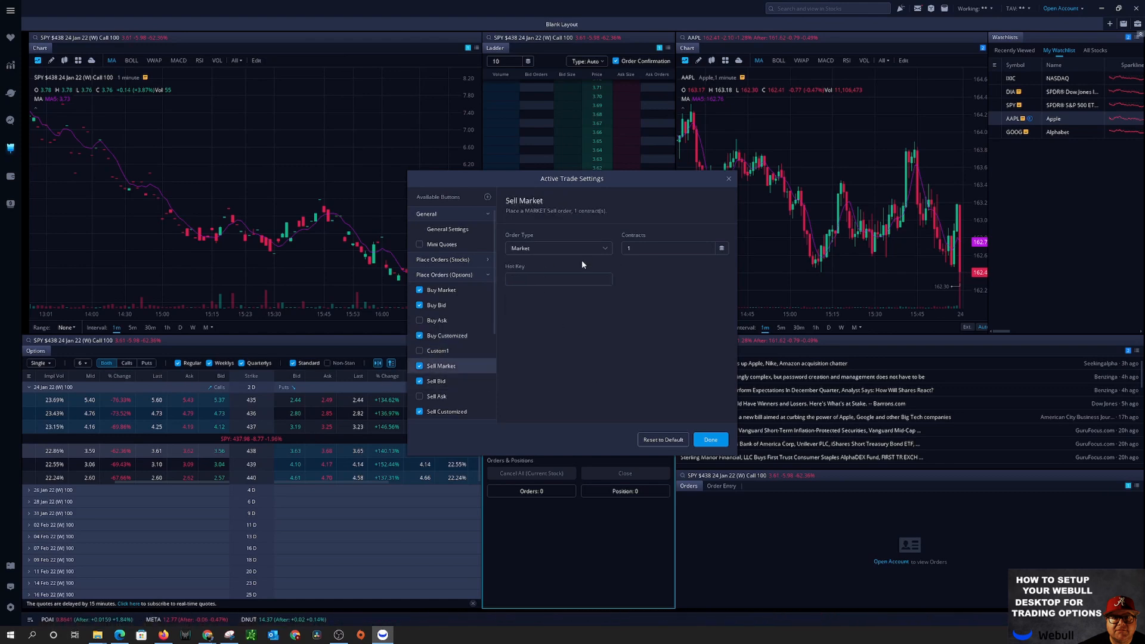
pyautogui.click(447, 336)
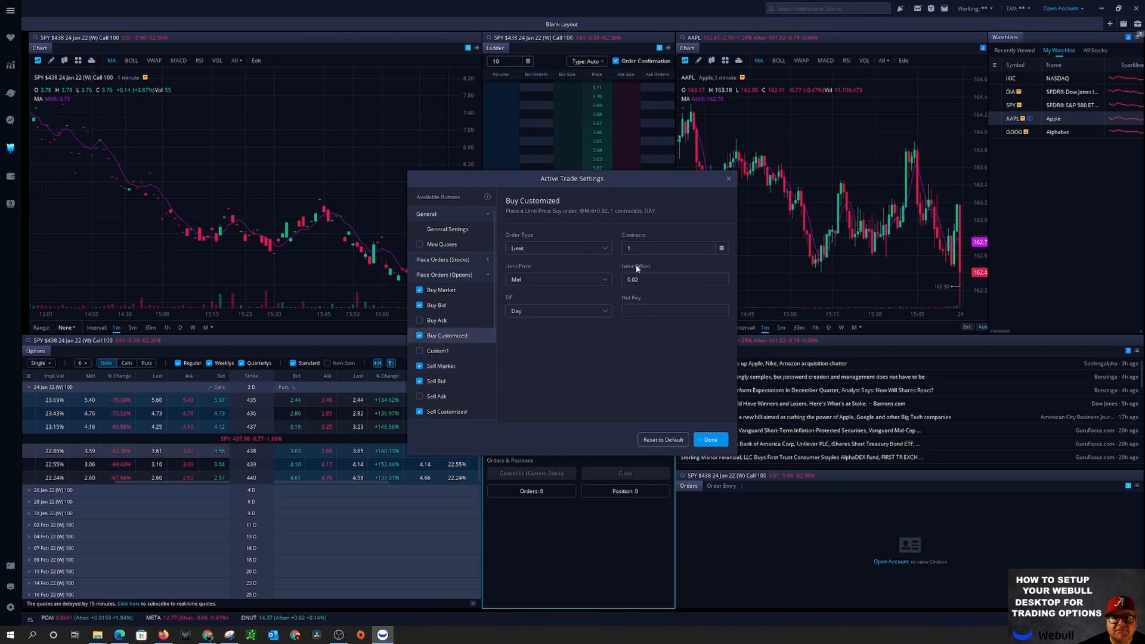
pyautogui.click(440, 366)
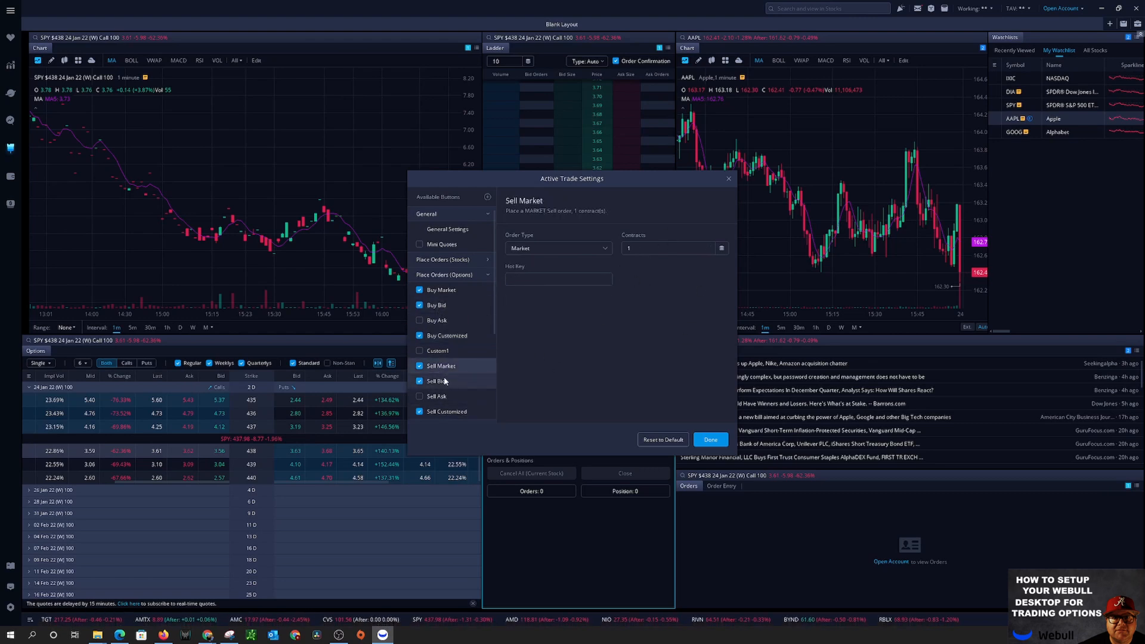
pyautogui.click(437, 381)
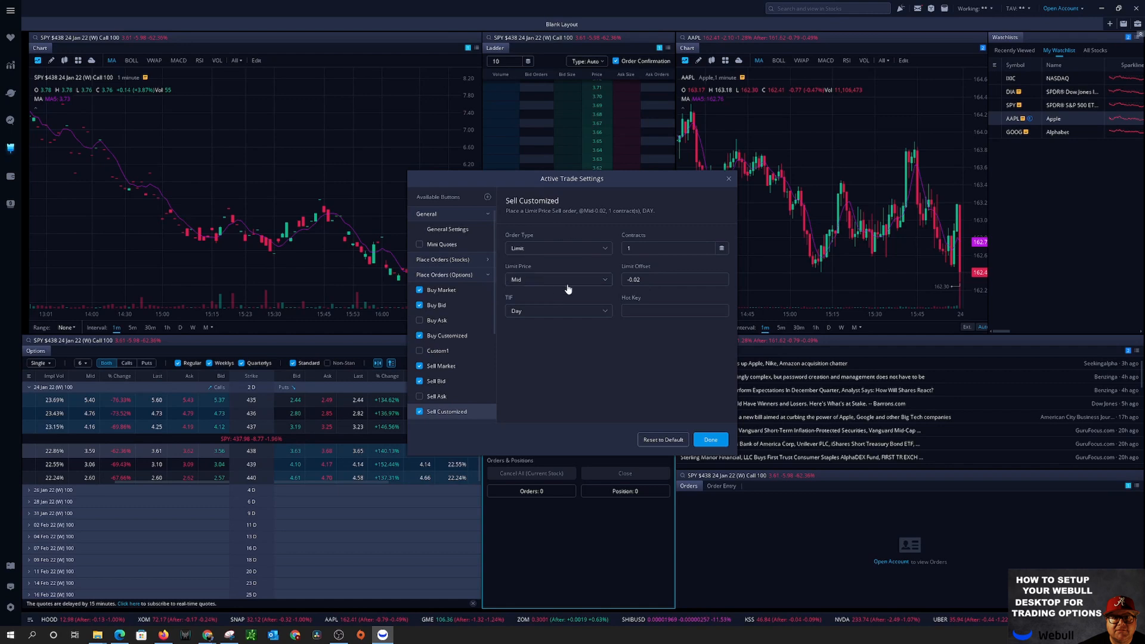
pyautogui.moveTo(683, 292)
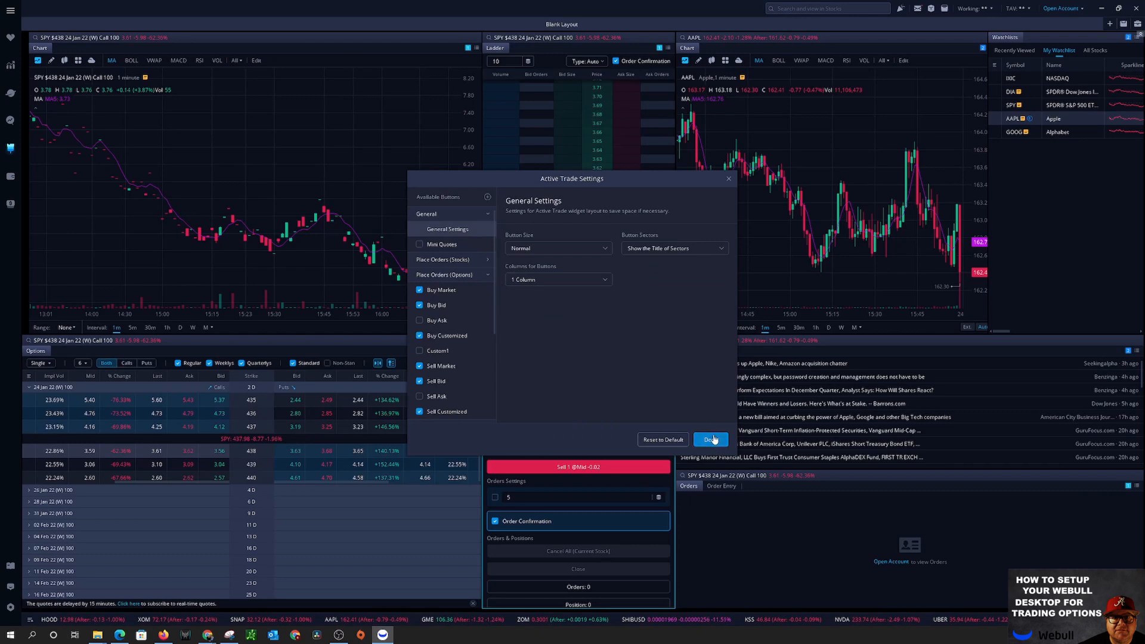
# Step: Click Done to save the six options Active Trade buttons
pyautogui.click(710, 439)
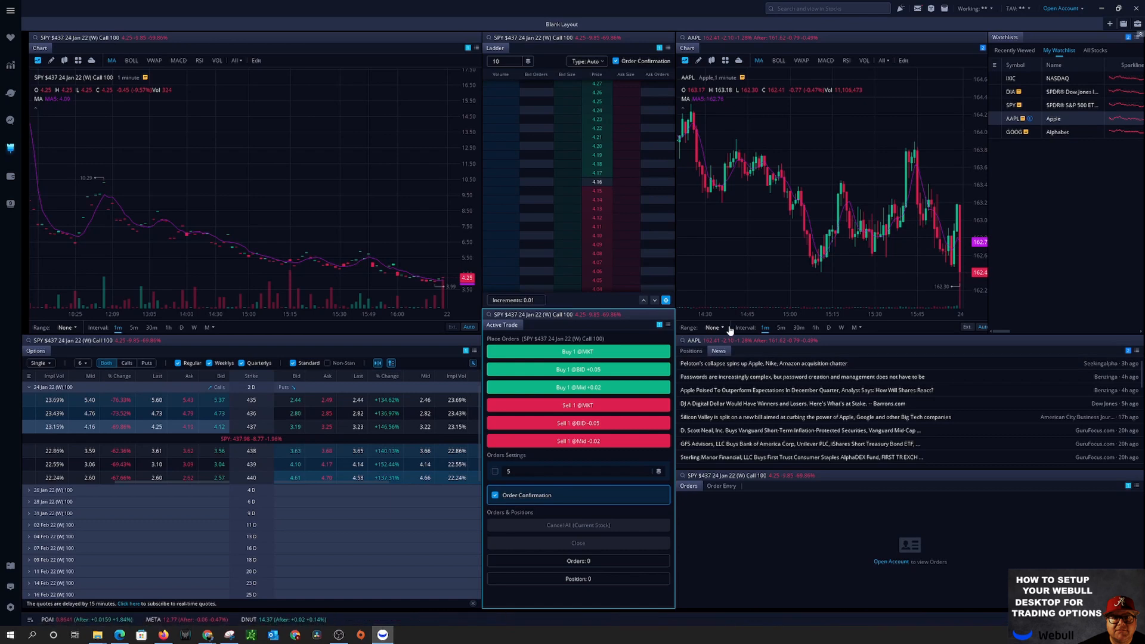
pyautogui.moveTo(791, 228)
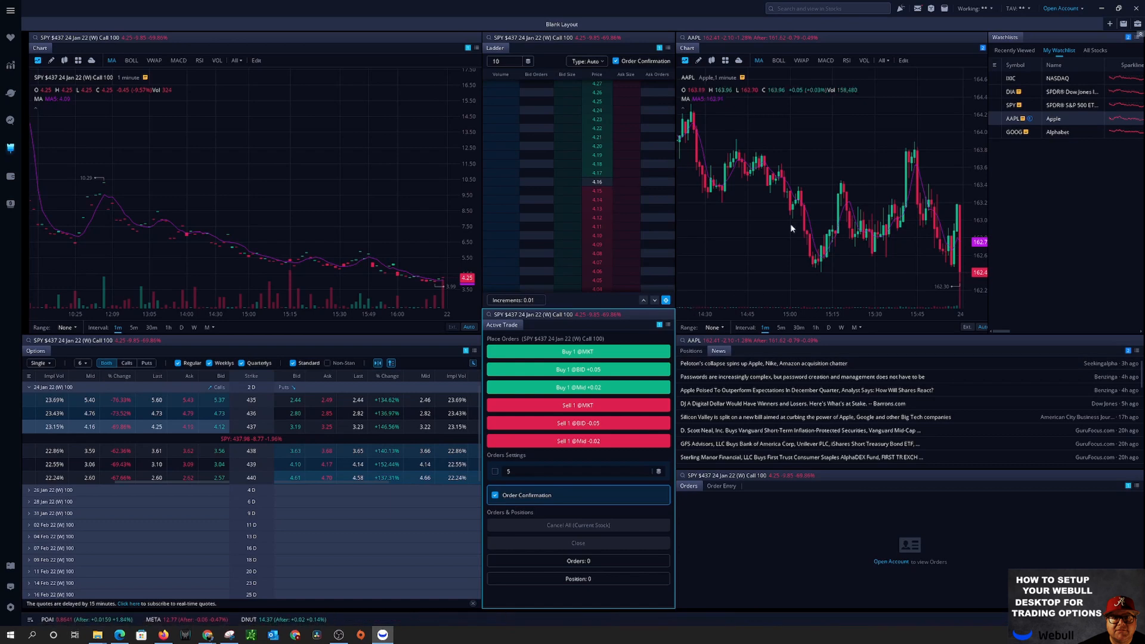